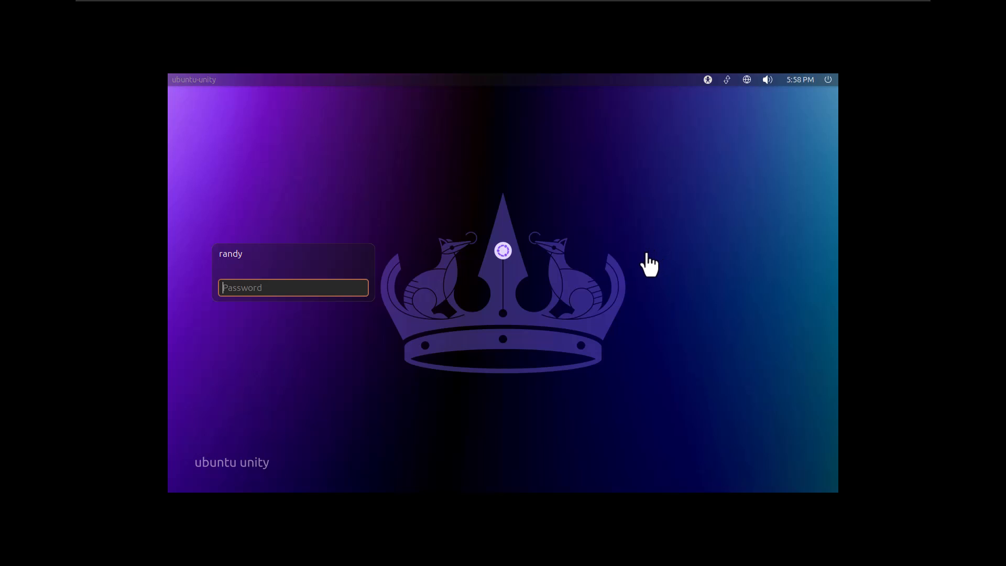
pyautogui.moveTo(305, 306)
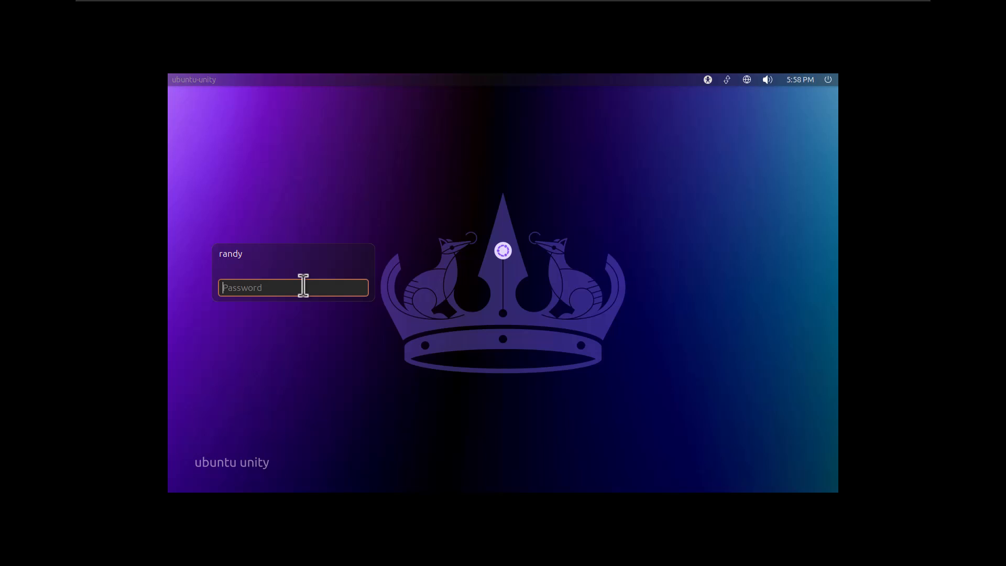
# - Enter the account password and sign in to the Unity desktop session
pyautogui.write('•')
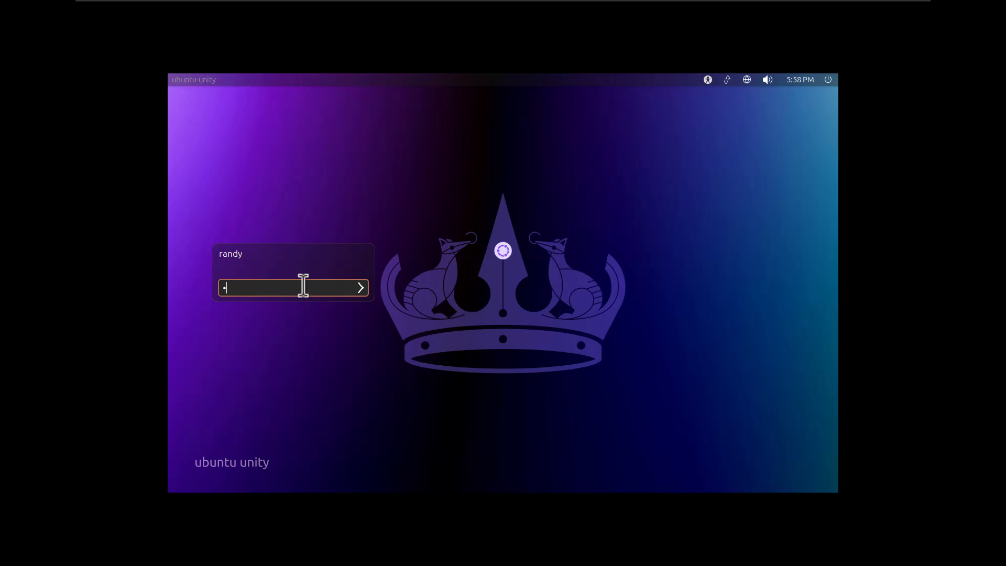
pyautogui.press('Return')
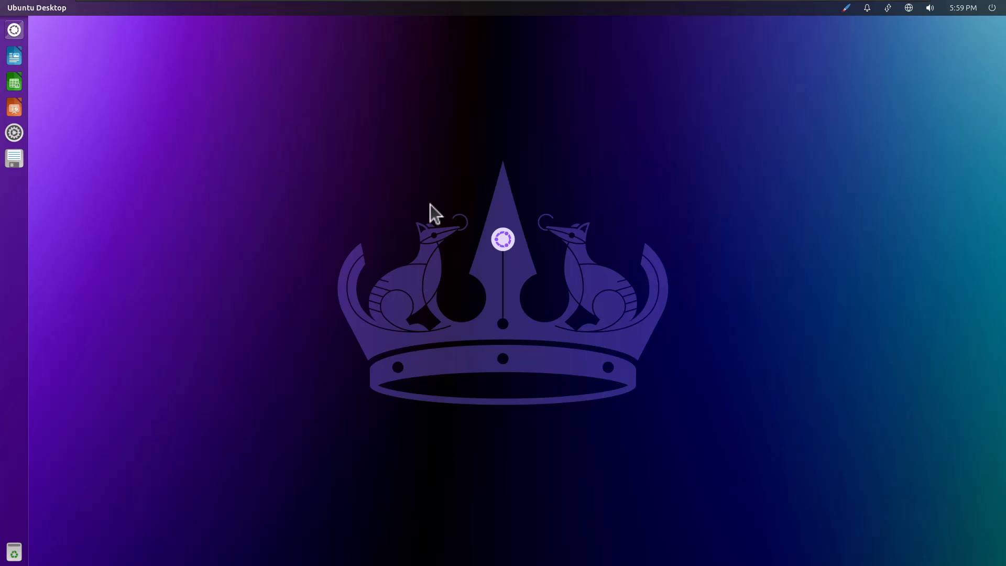
pyautogui.moveTo(486, 290)
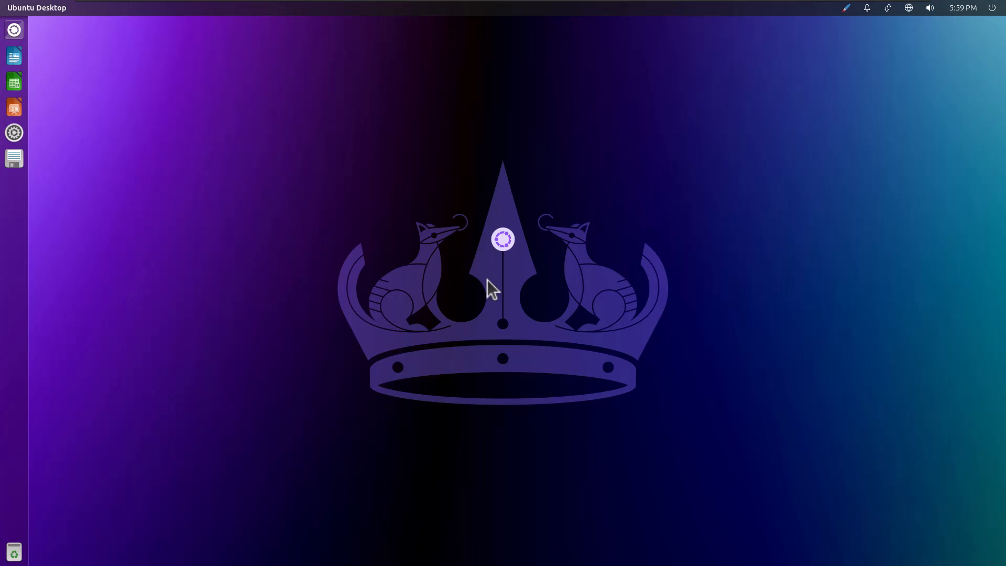
pyautogui.moveTo(491, 281)
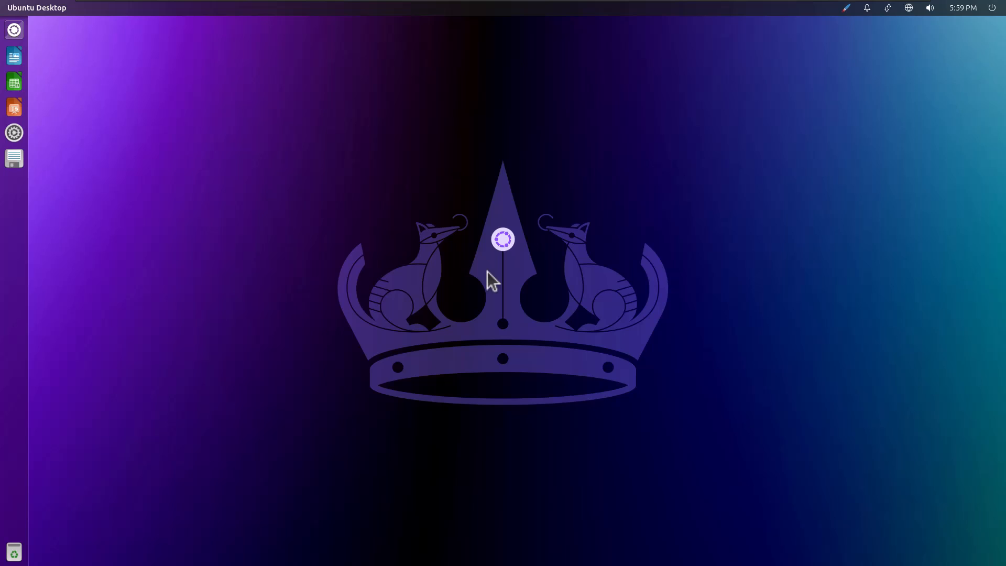
pyautogui.moveTo(224, 145)
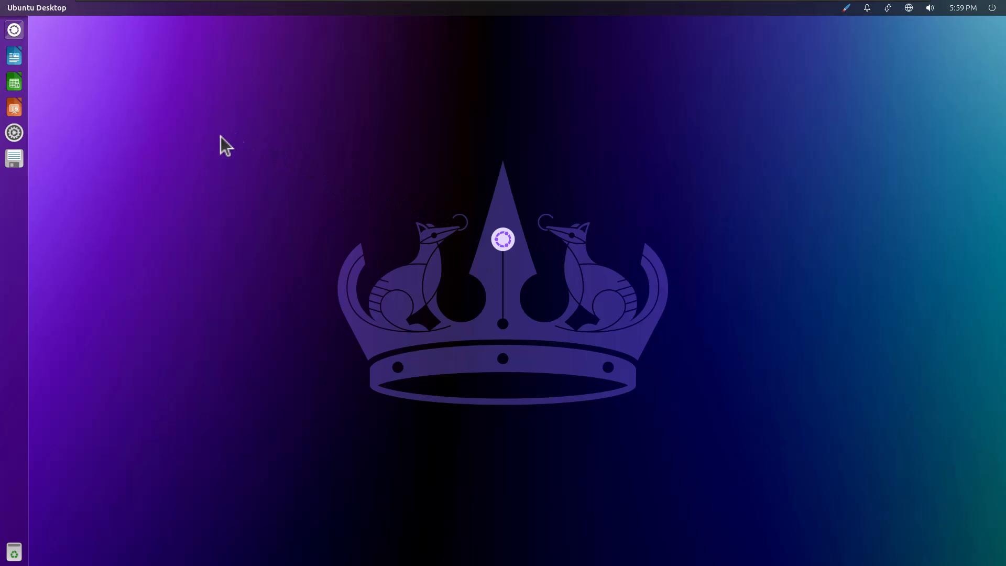
# - Browse the Dash lenses — applications, files, videos, music, photos — and return to the home view
pyautogui.click(13, 29)
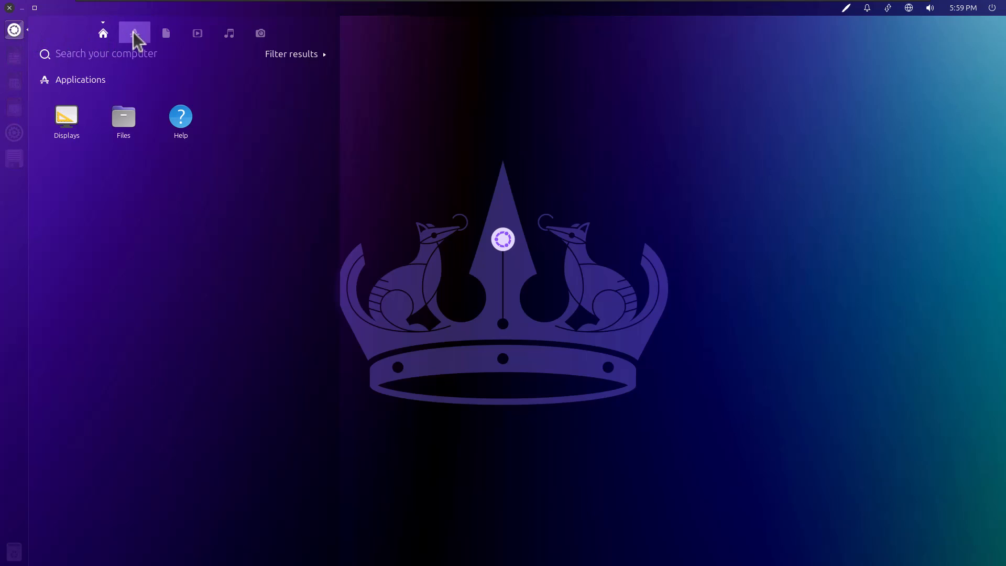
pyautogui.click(134, 33)
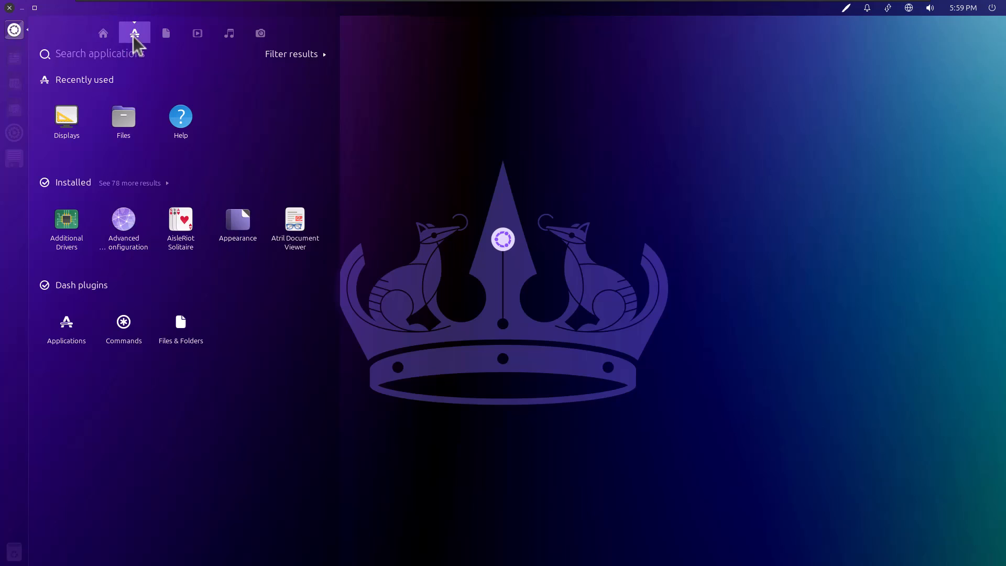
pyautogui.click(165, 33)
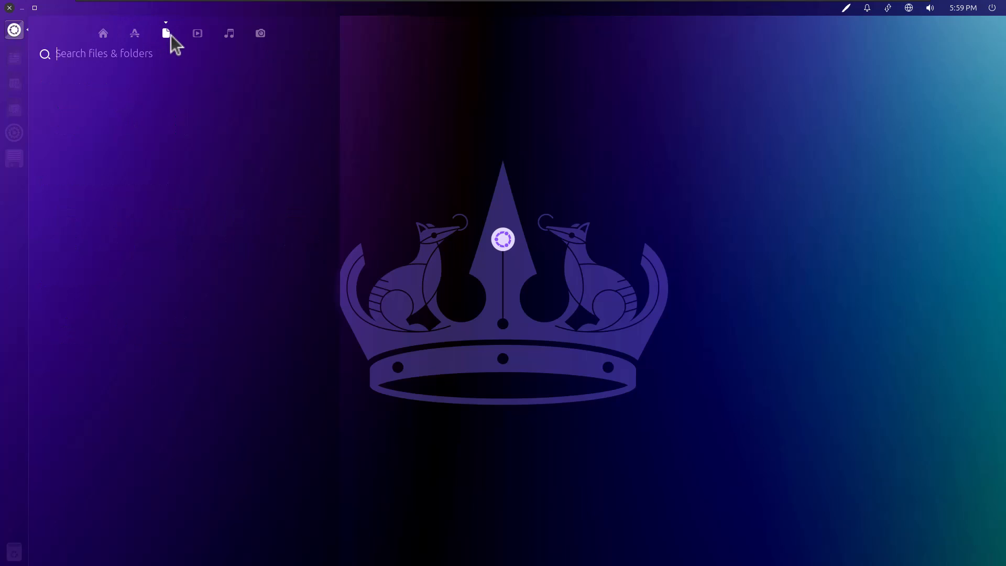
pyautogui.click(198, 32)
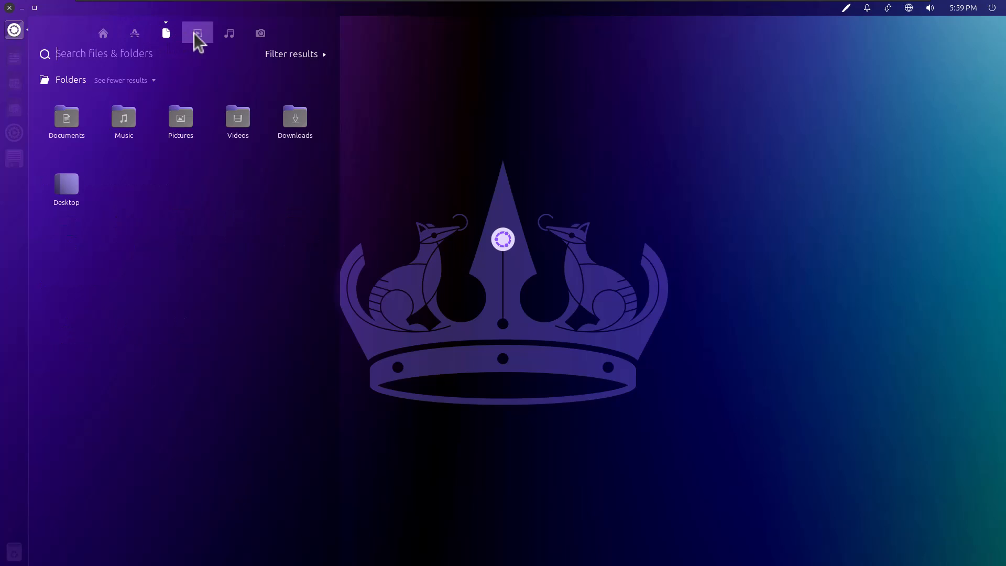
pyautogui.click(229, 33)
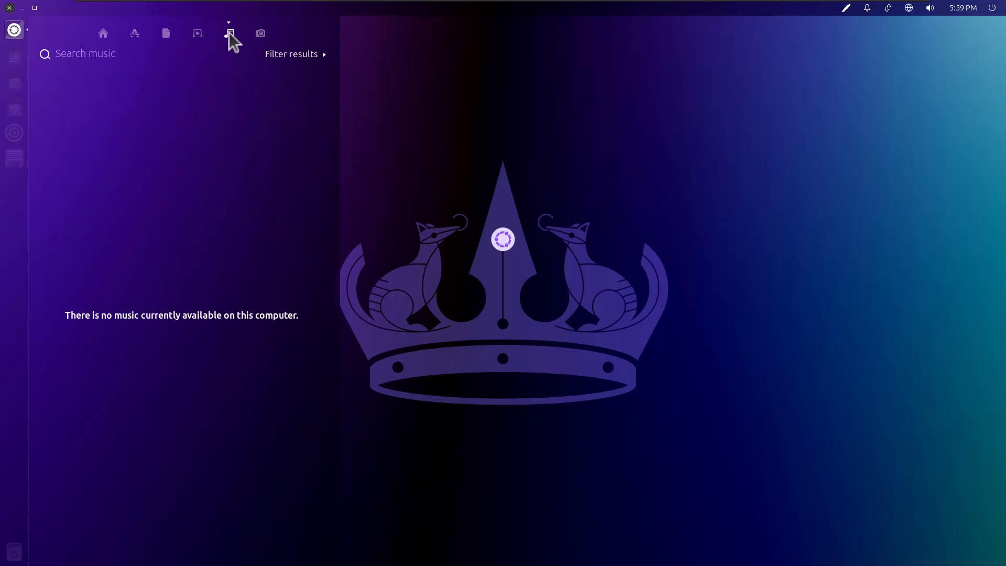
pyautogui.click(135, 32)
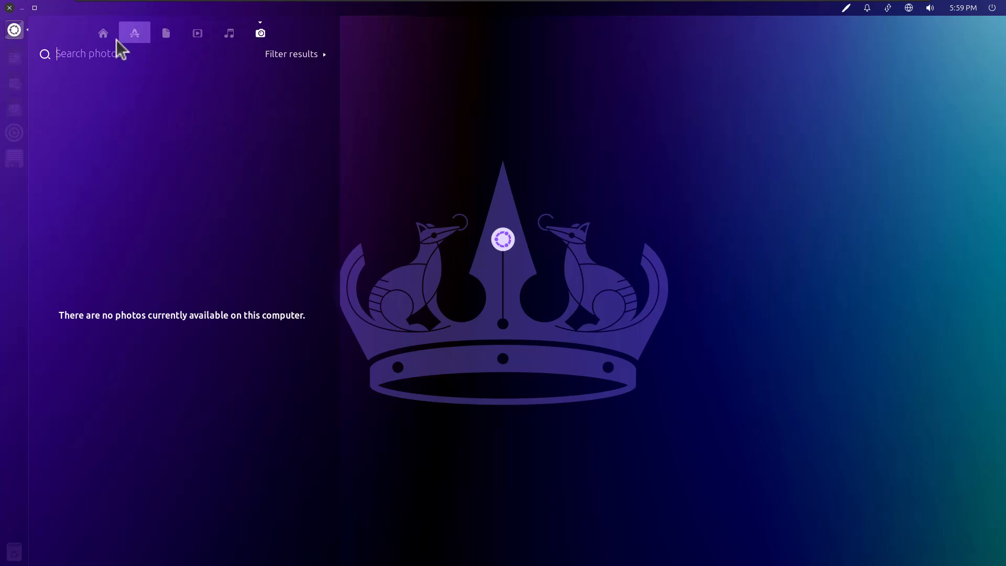
pyautogui.click(133, 32)
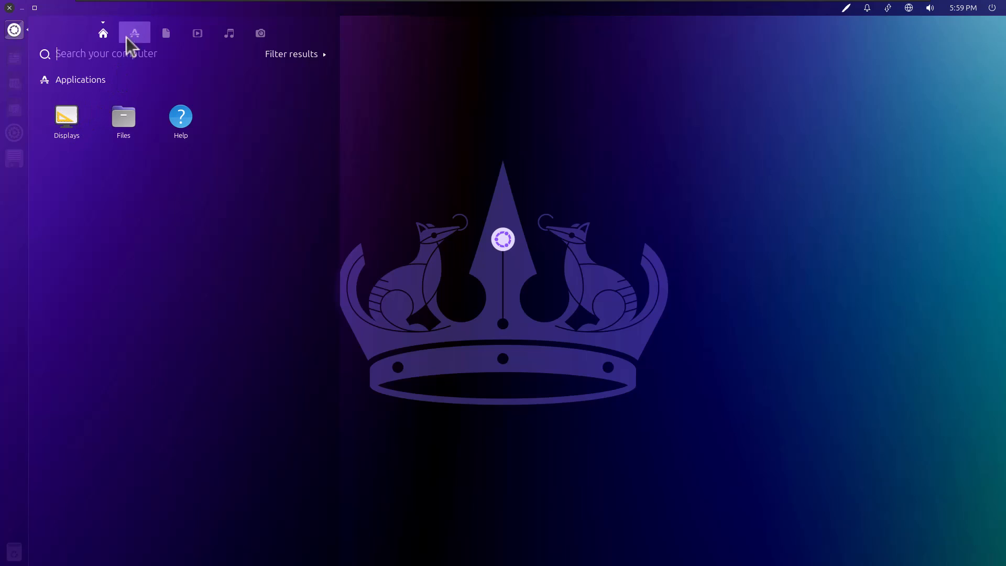
pyautogui.click(134, 34)
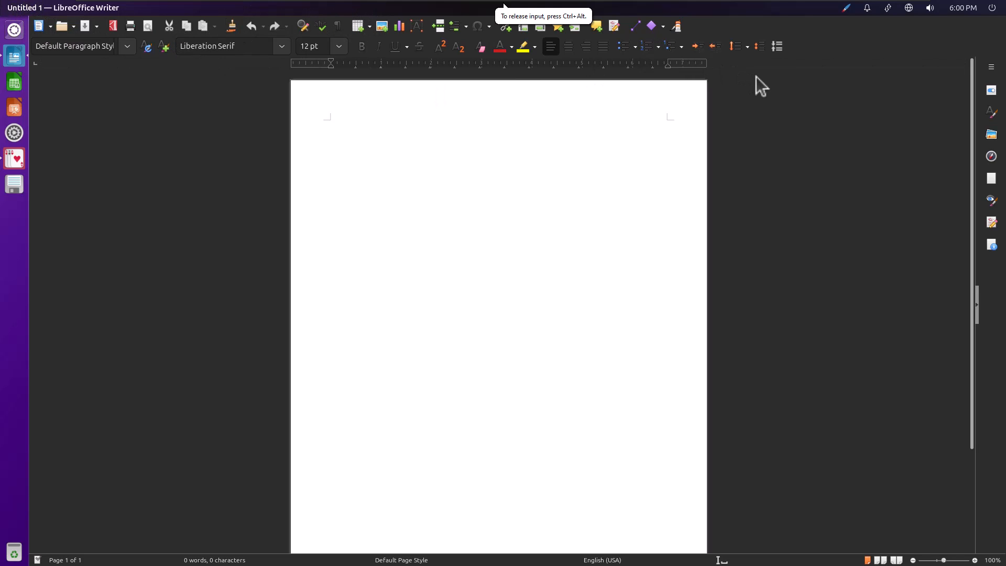
pyautogui.moveTo(375, 70)
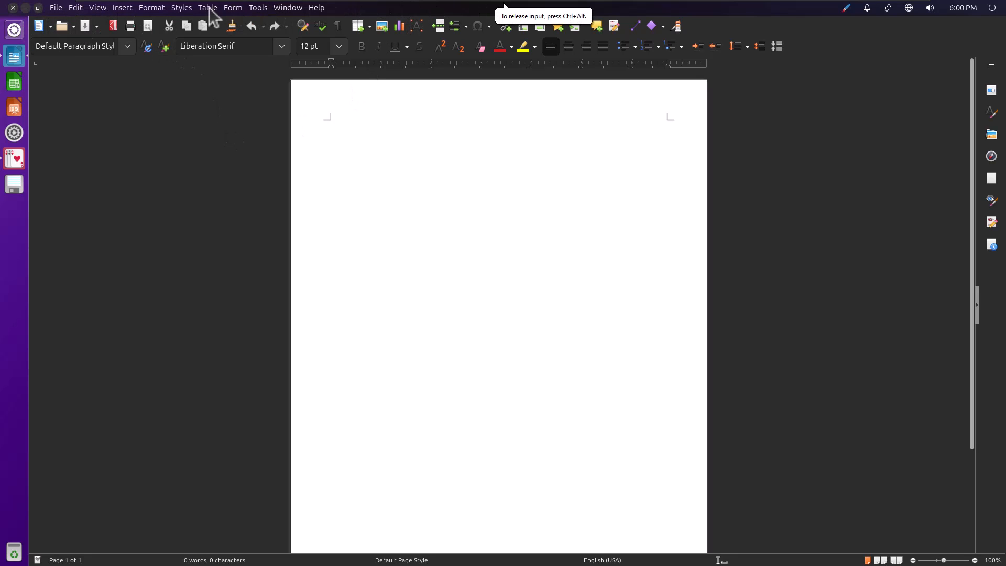
pyautogui.moveTo(58, 16)
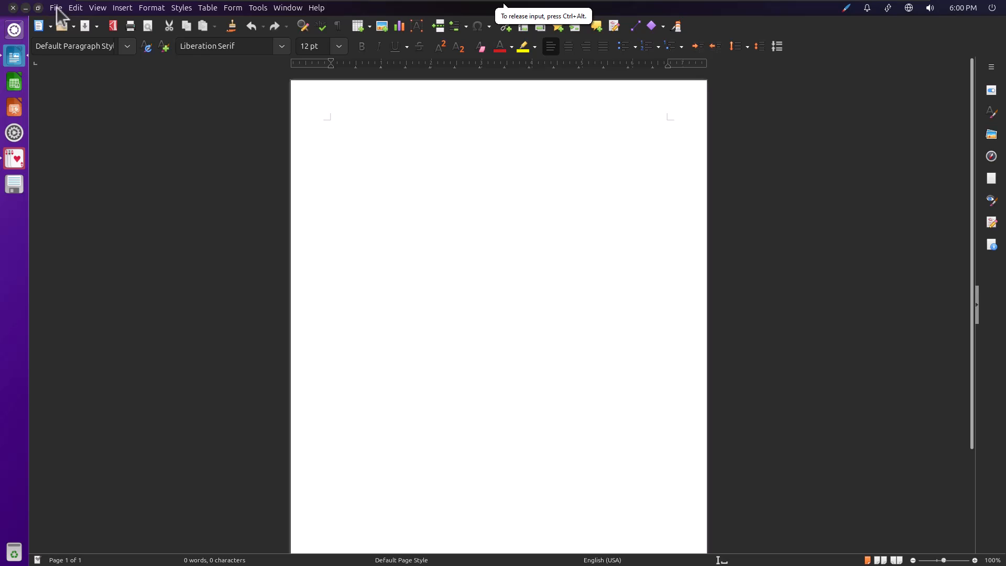
# - Bring up Writer's File menu over the empty Untitled 1 document
pyautogui.click(330, 124)
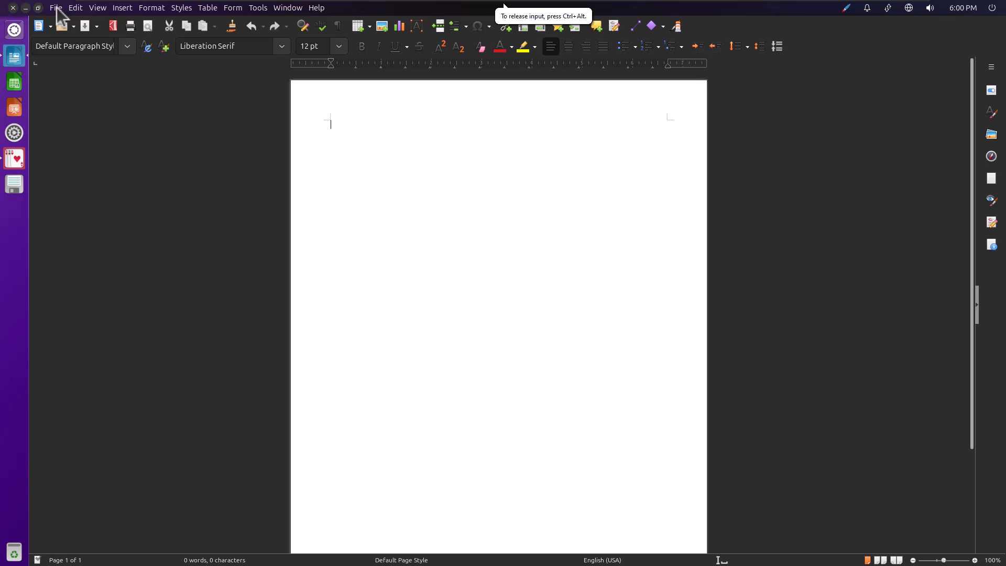
pyautogui.click(56, 7)
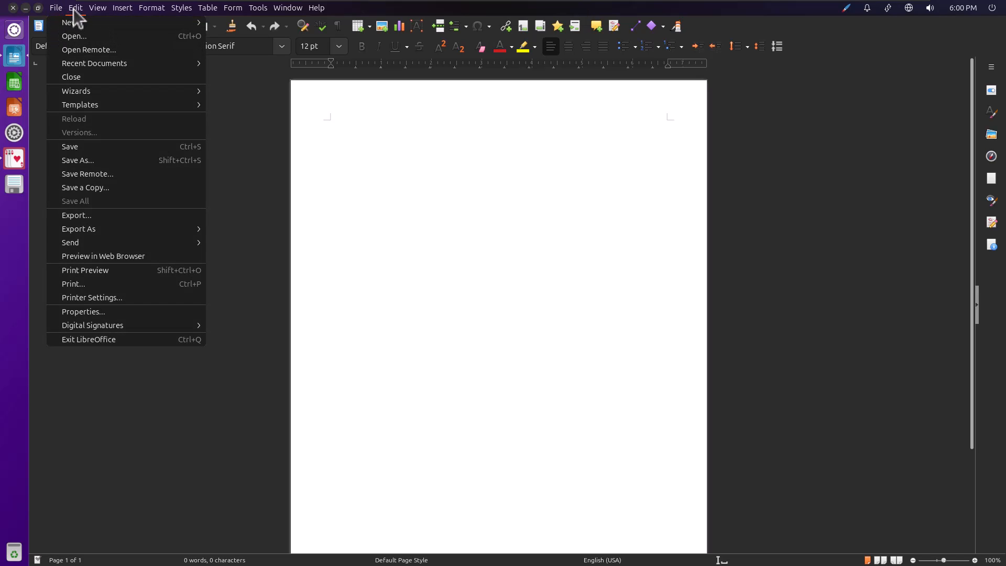
pyautogui.moveTo(88, 339)
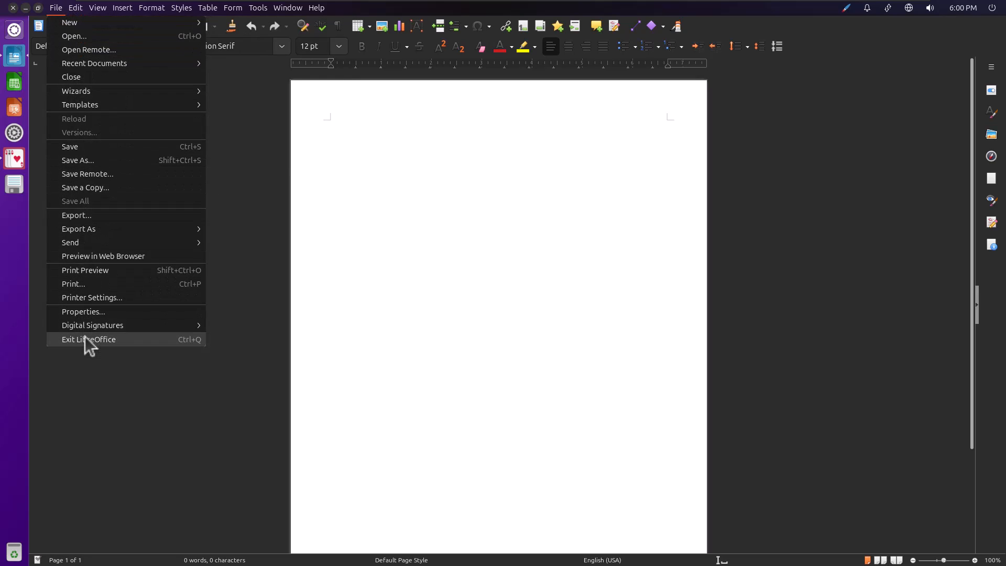
pyautogui.moveTo(96, 347)
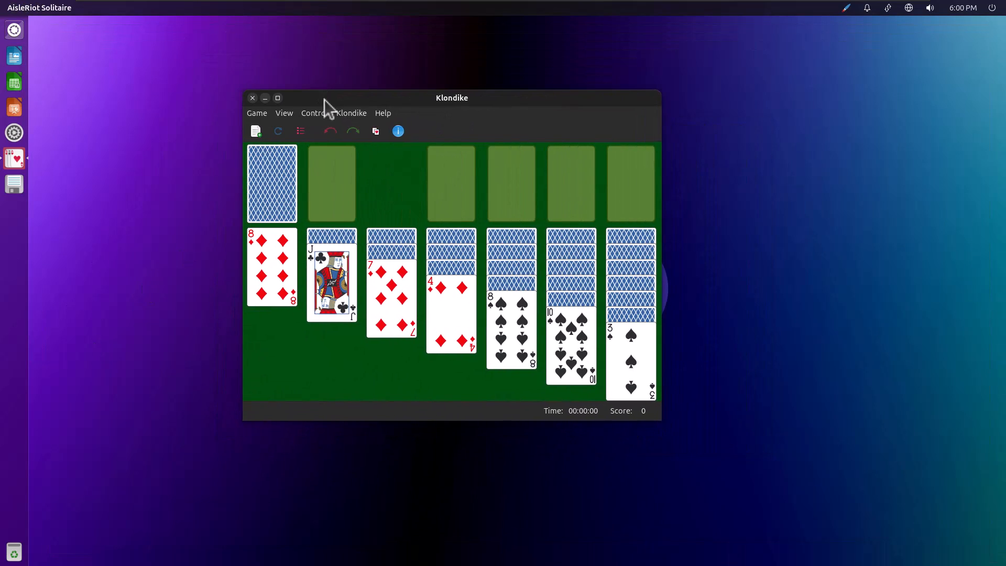
# - Close the Klondike solitaire game and reopen a blank Untitled 1 document in Writer
pyautogui.click(277, 97)
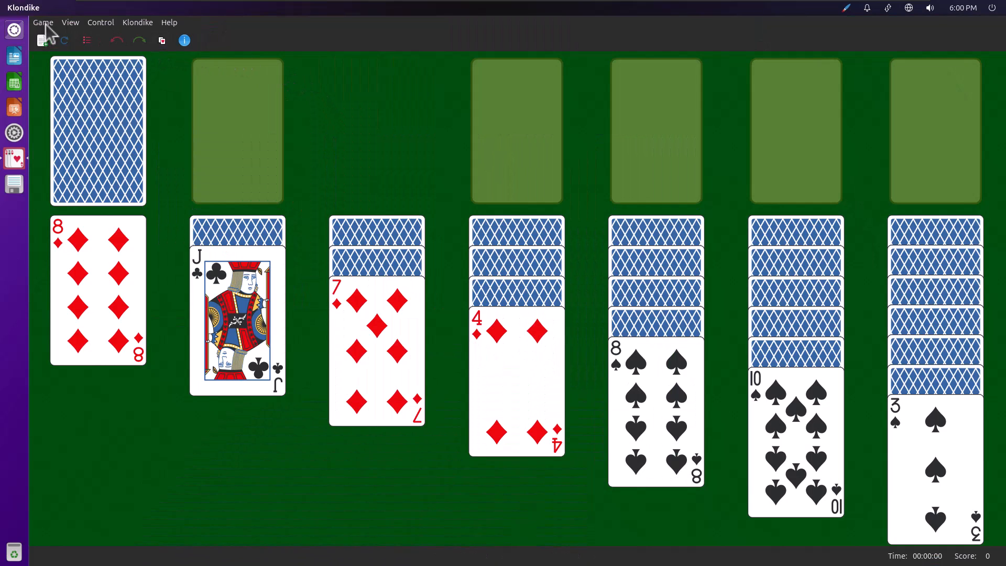
pyautogui.click(70, 22)
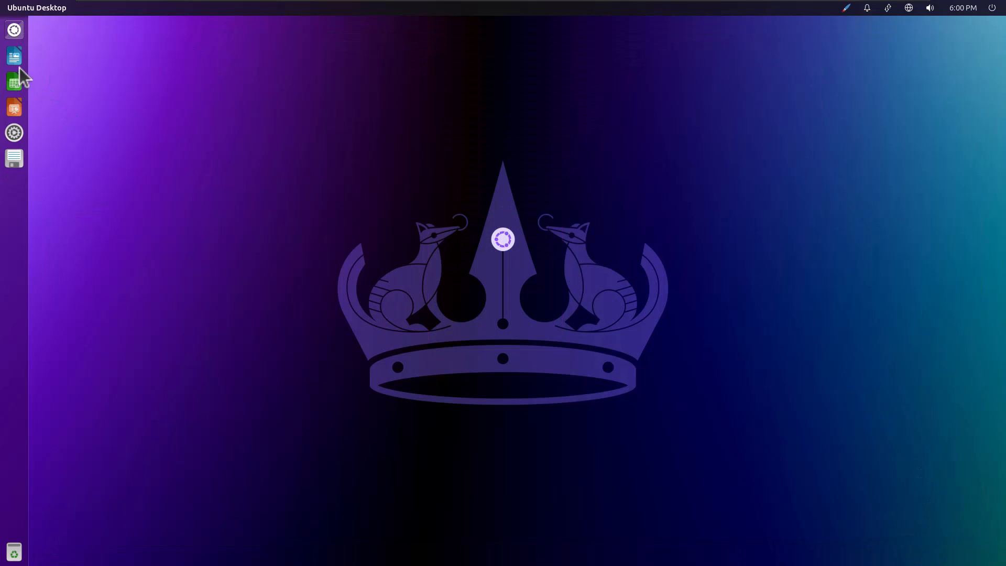
pyautogui.moveTo(13, 81)
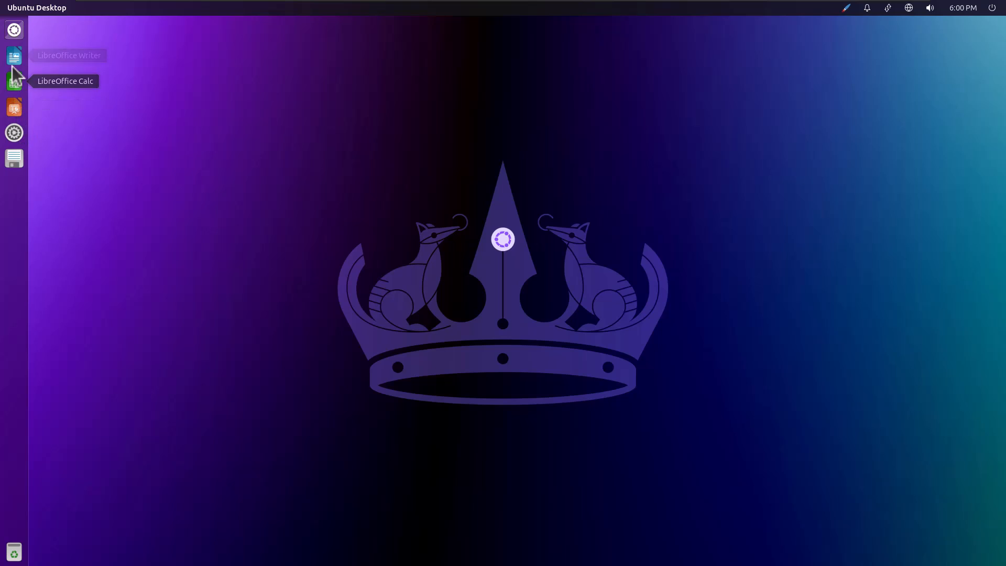
pyautogui.click(14, 56)
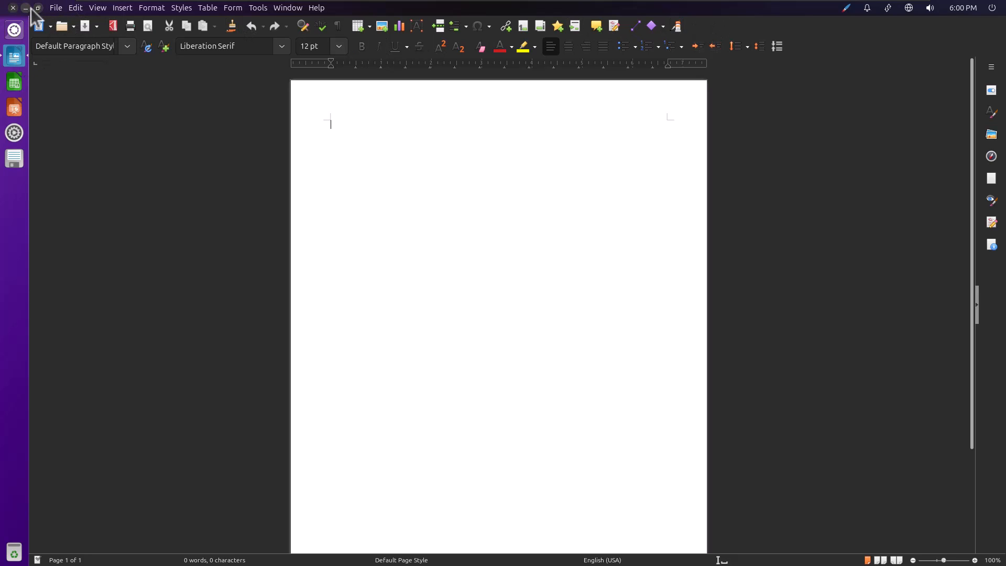
pyautogui.click(38, 7)
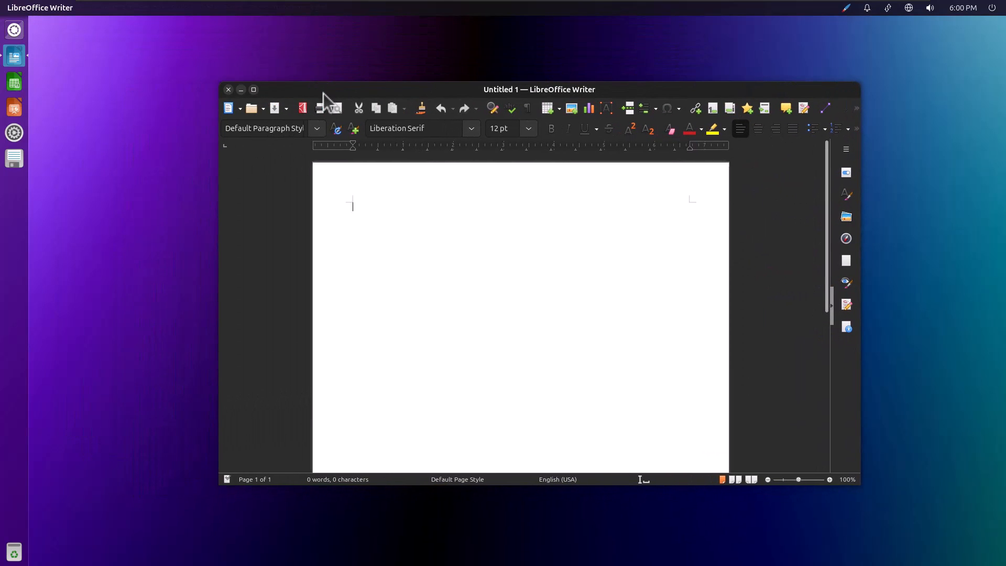
pyautogui.moveTo(325, 91)
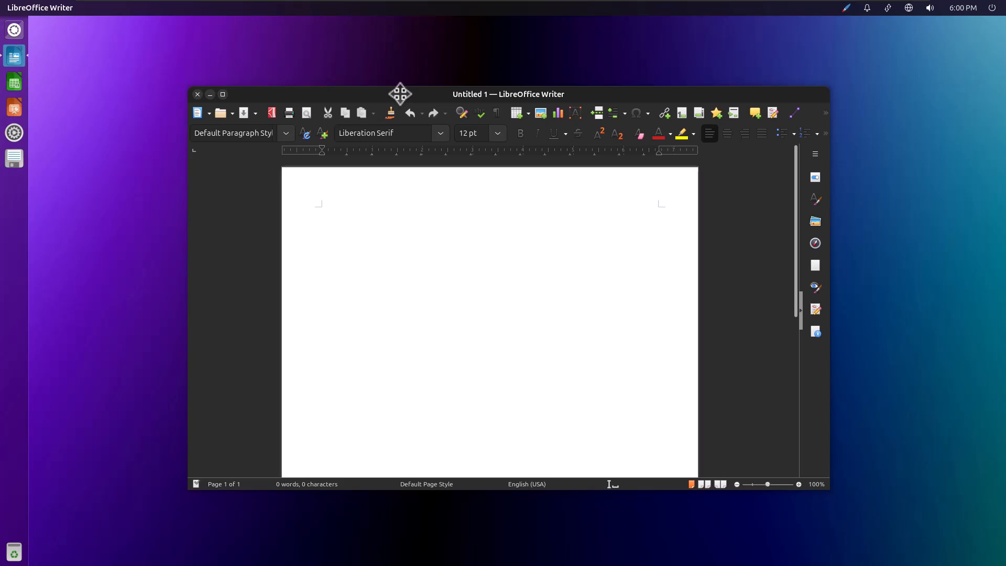
pyautogui.click(321, 209)
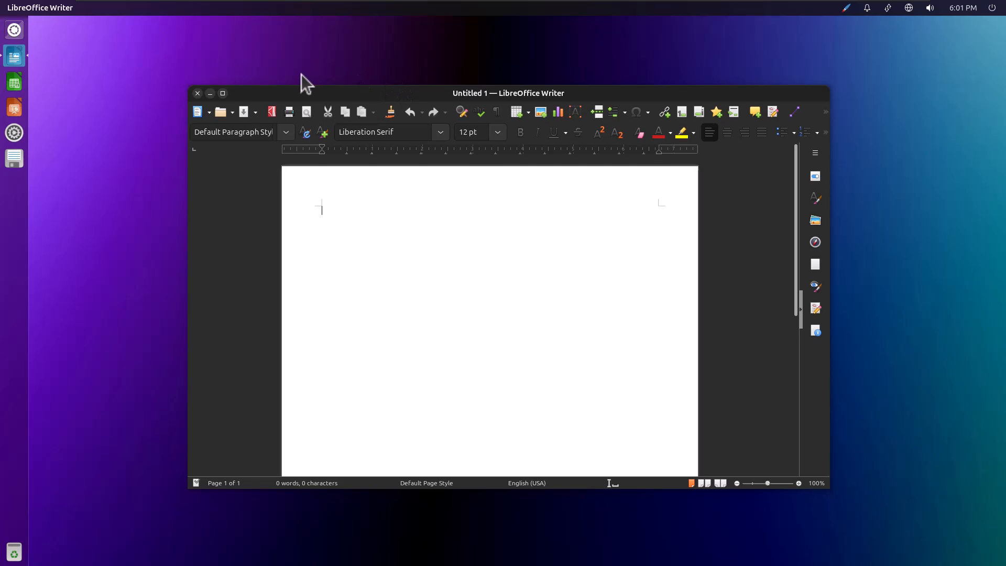
# - Close the blank Writer document, glance at the Dash applications lens and reopen the Dash home view
pyautogui.click(198, 93)
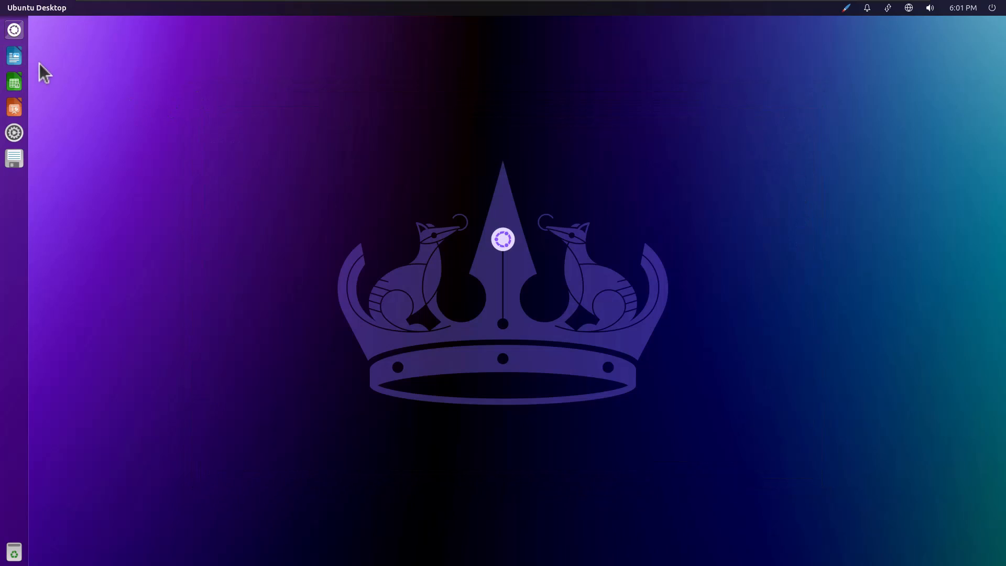
pyautogui.moveTo(14, 132)
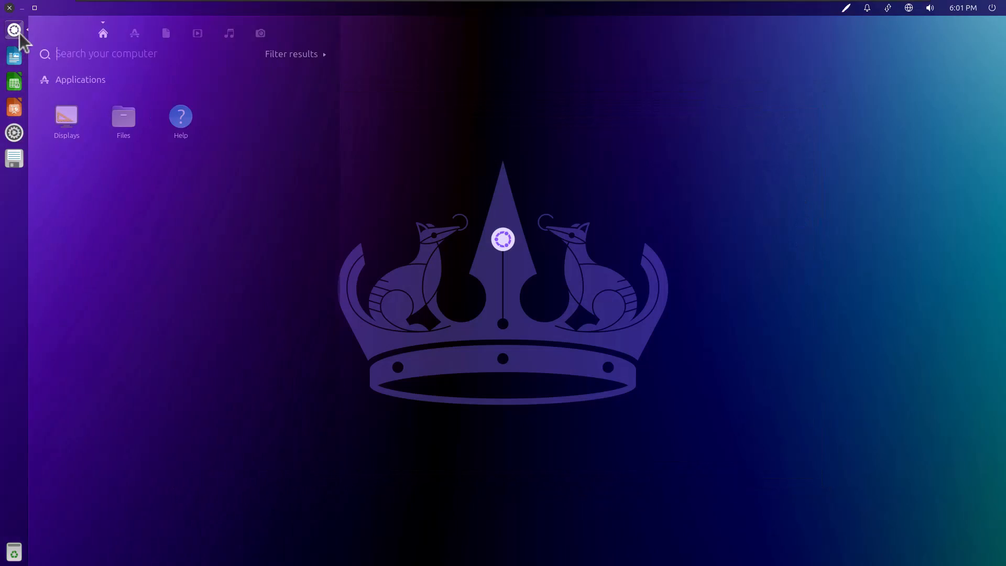
pyautogui.click(134, 33)
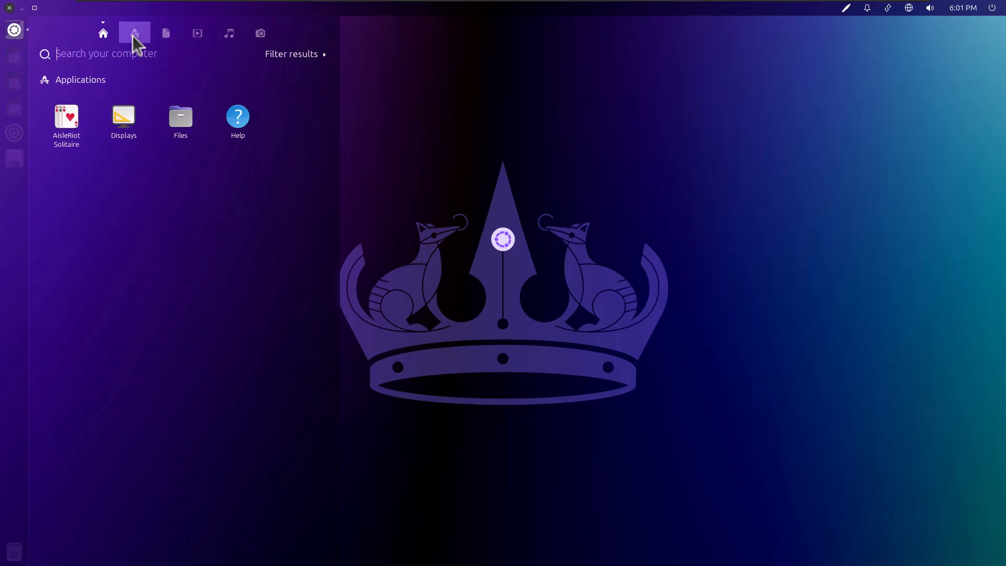
pyautogui.click(133, 32)
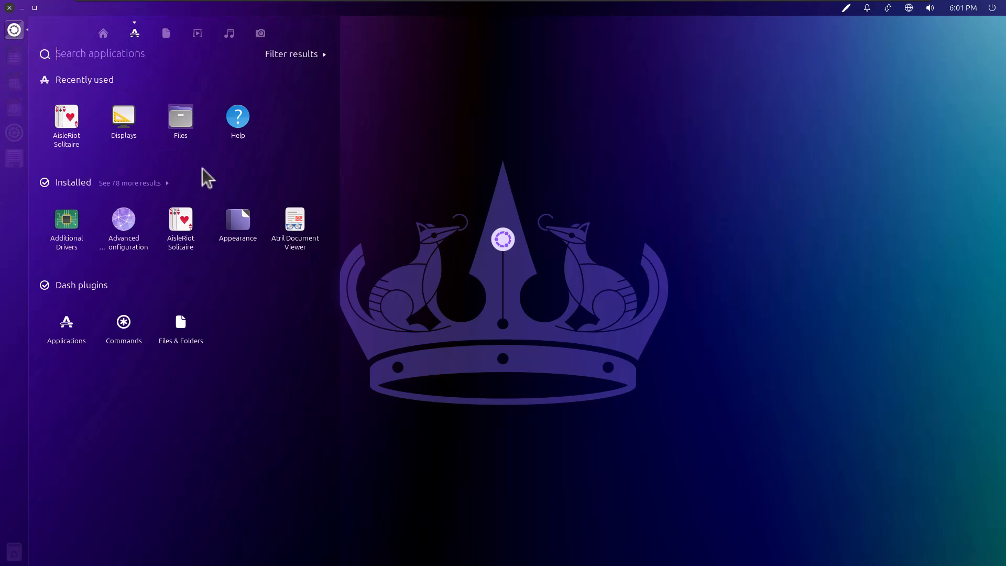
pyautogui.moveTo(123, 322)
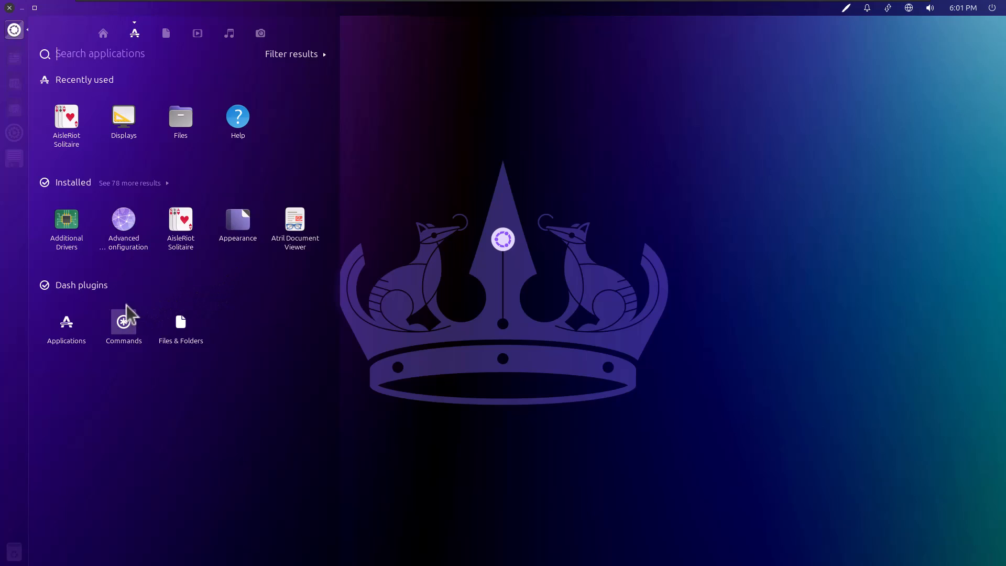
pyautogui.moveTo(66, 330)
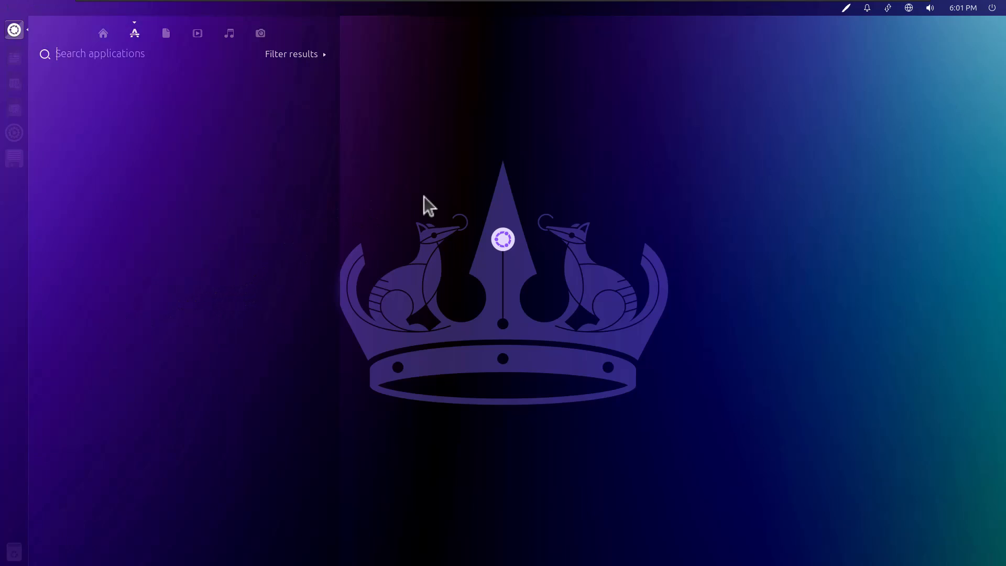
pyautogui.click(14, 30)
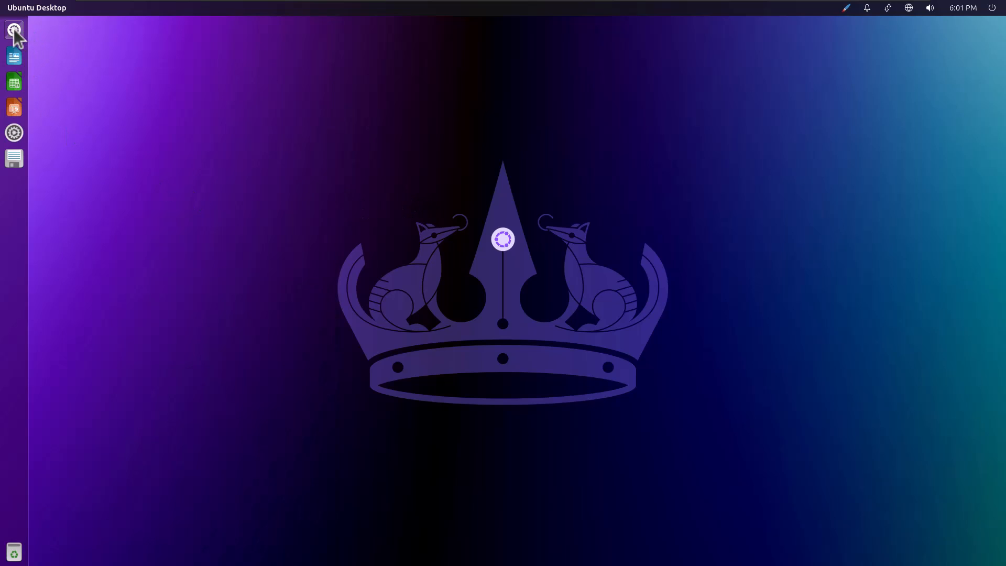
pyautogui.click(14, 29)
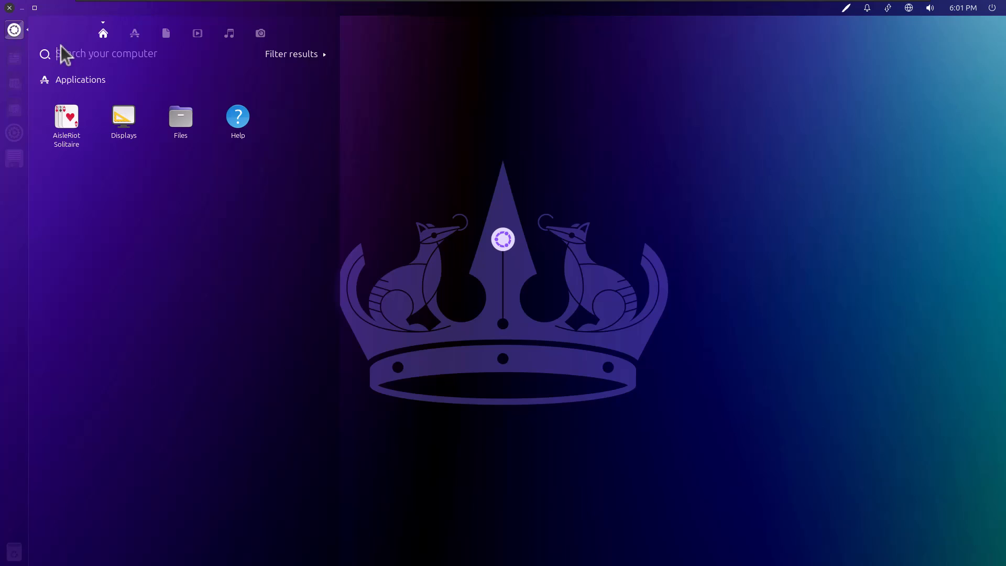
pyautogui.moveTo(109, 48)
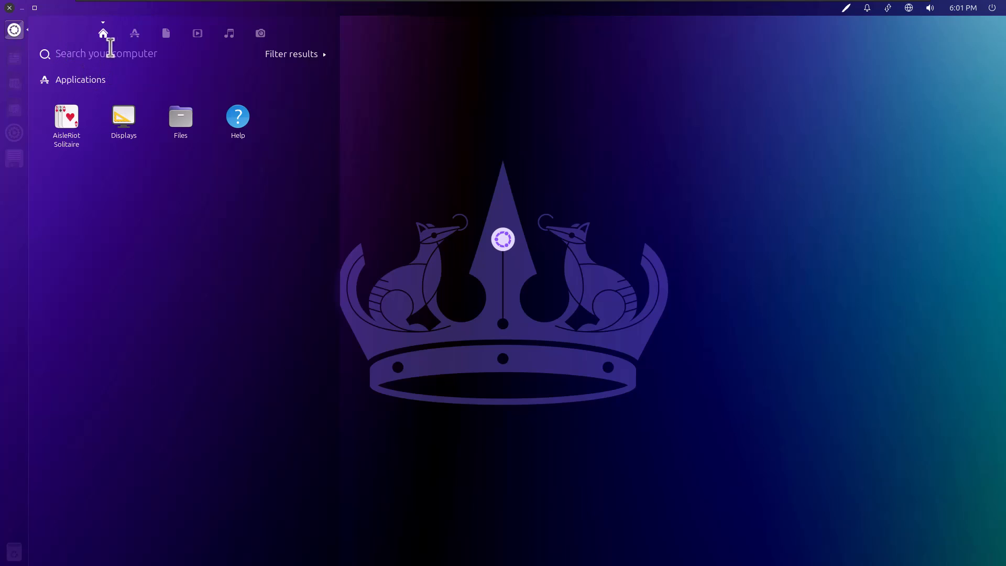
# - Browse the Dash applications, files, music and photos lenses
pyautogui.click(166, 33)
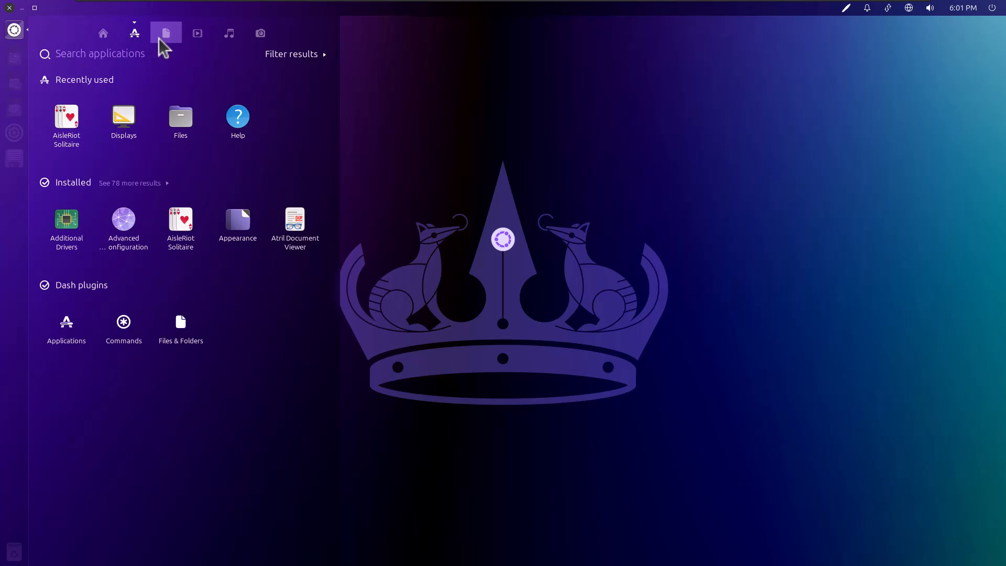
pyautogui.click(166, 32)
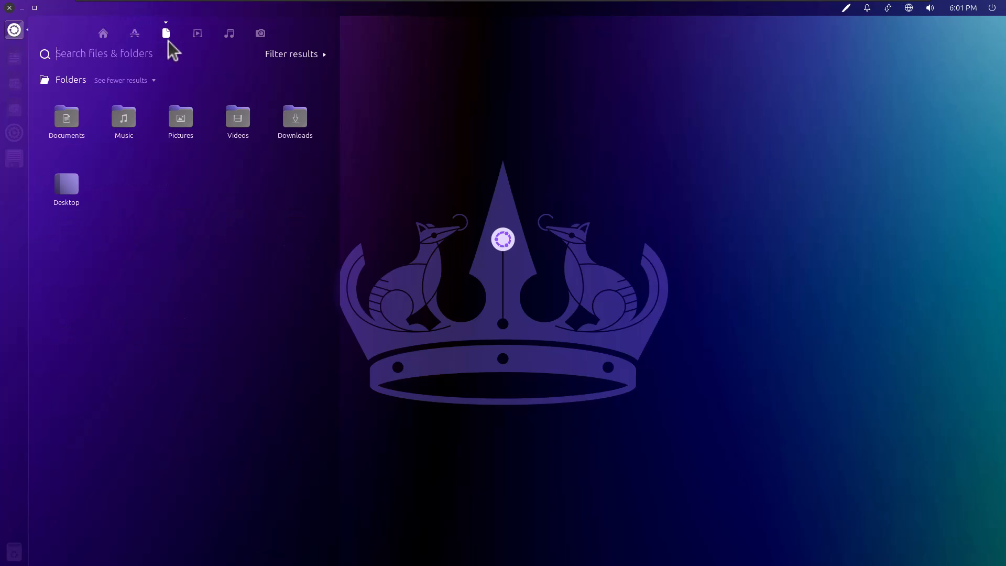
pyautogui.click(230, 32)
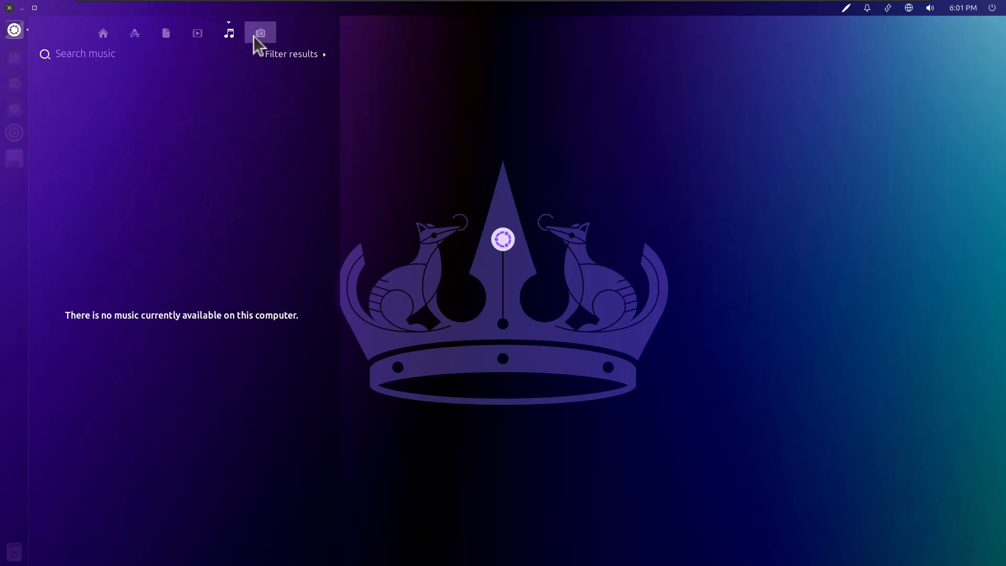
pyautogui.click(103, 33)
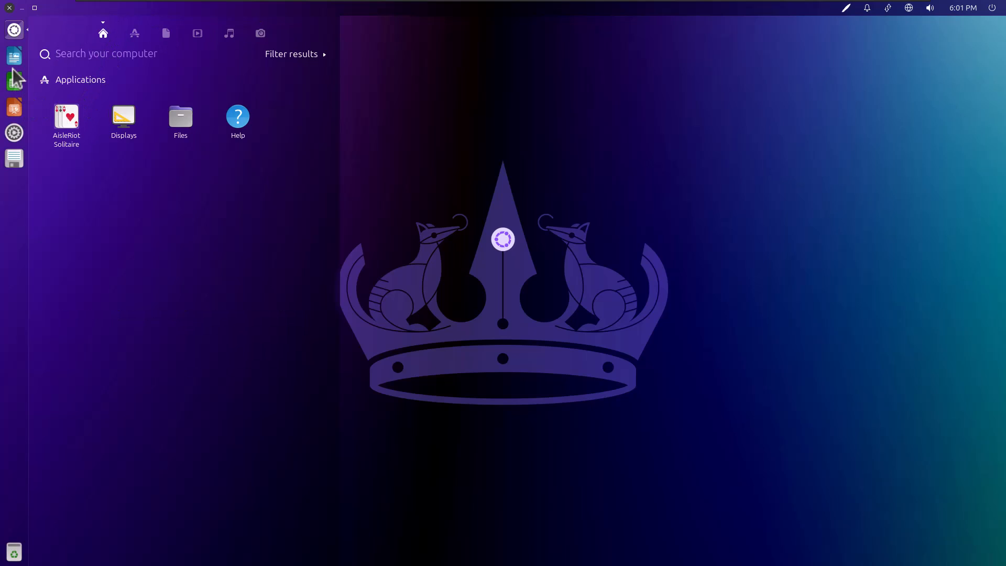
pyautogui.moveTo(14, 55)
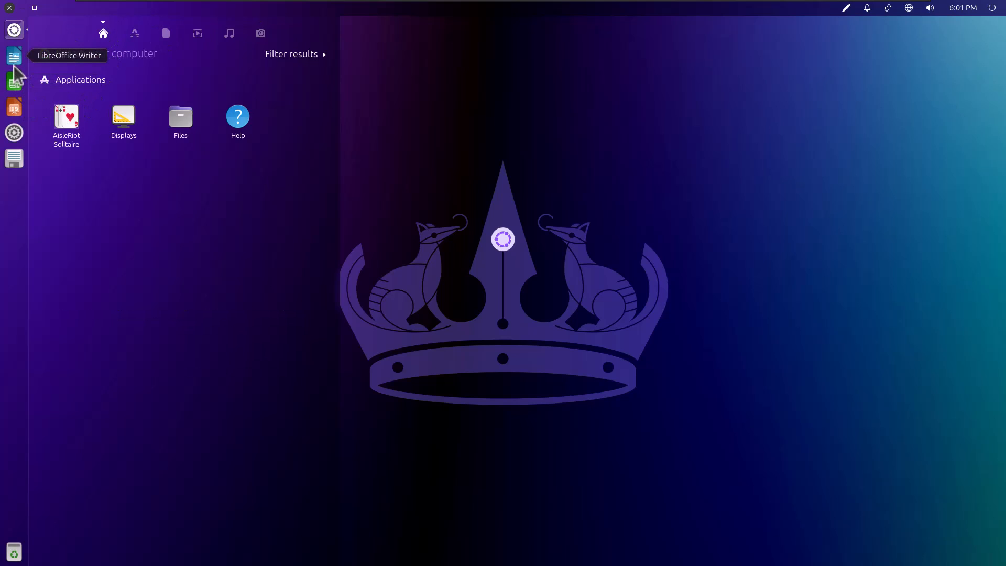
pyautogui.moveTo(14, 158)
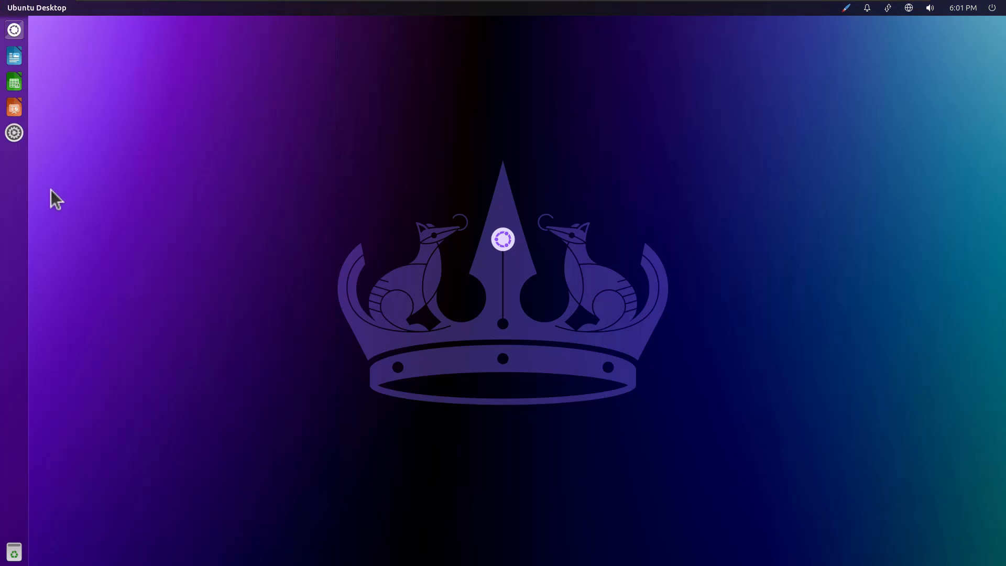
# - Launch System Settings, then find Synaptic Package Manager via a 'softw' Dash search and authenticate it
pyautogui.click(13, 132)
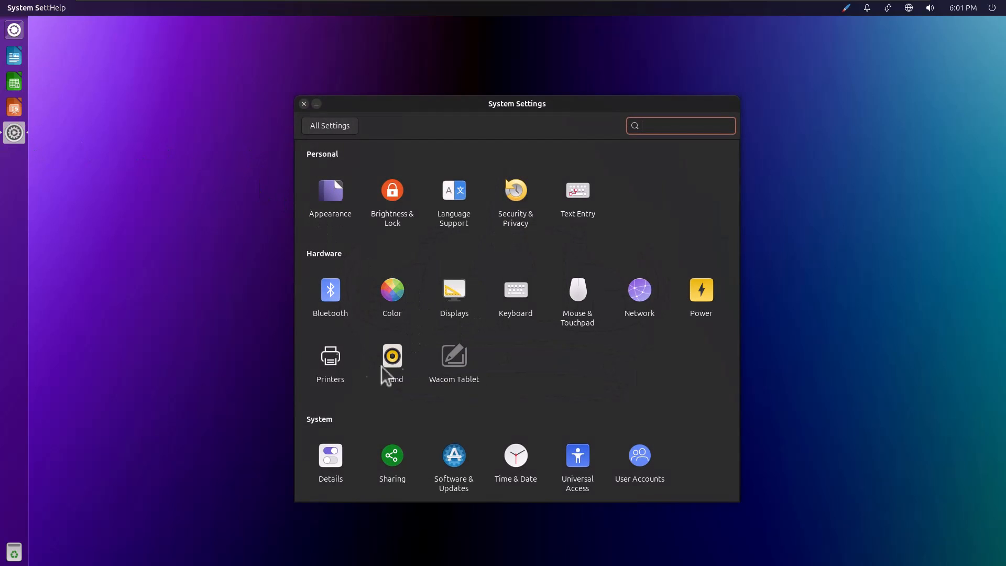
pyautogui.click(13, 29)
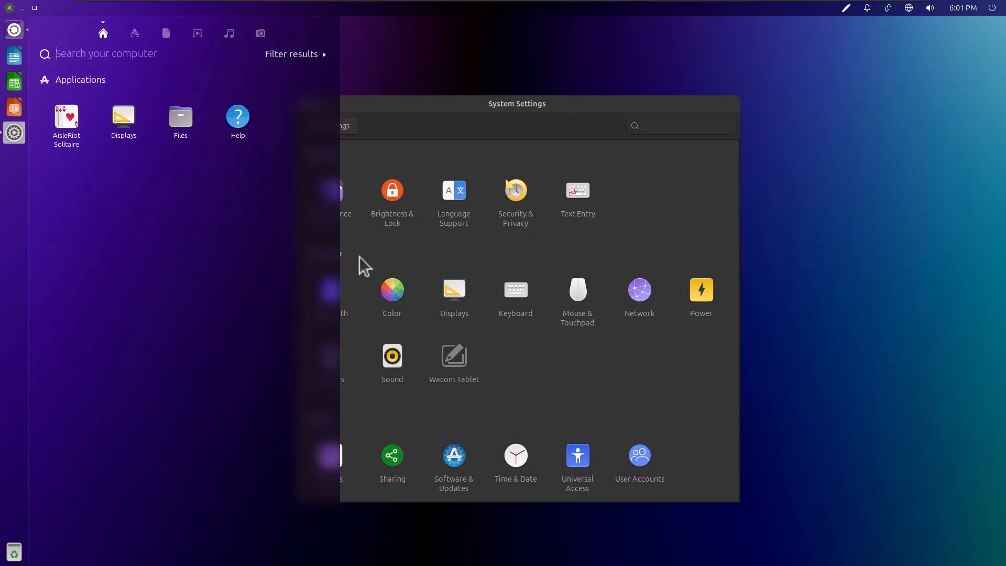
pyautogui.write('s')
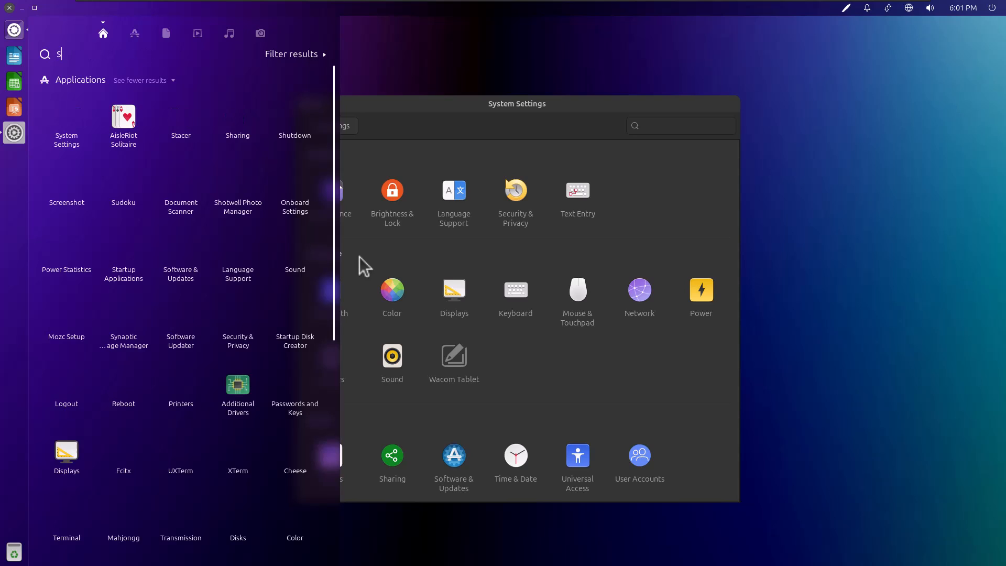
pyautogui.write('oftw')
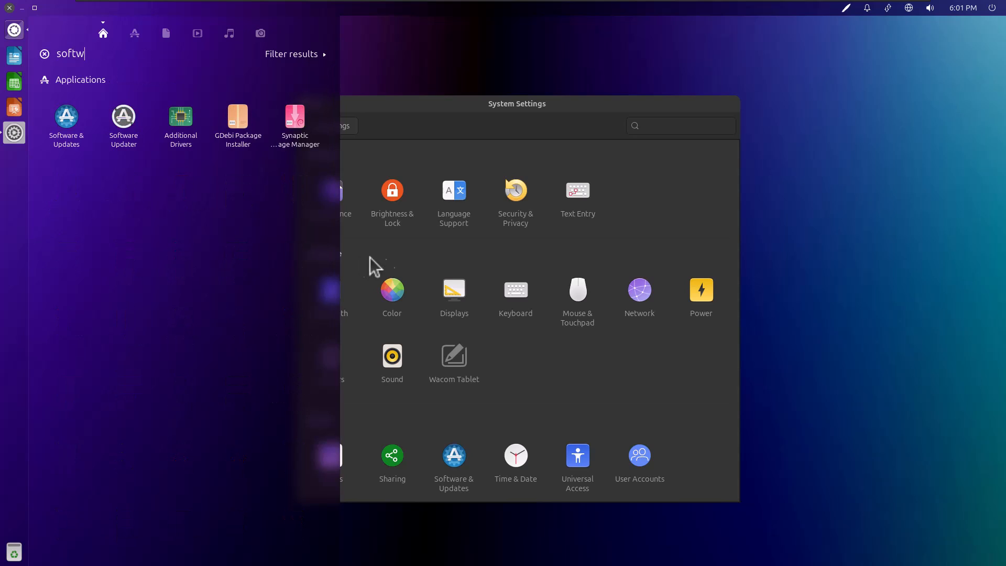
pyautogui.click(517, 104)
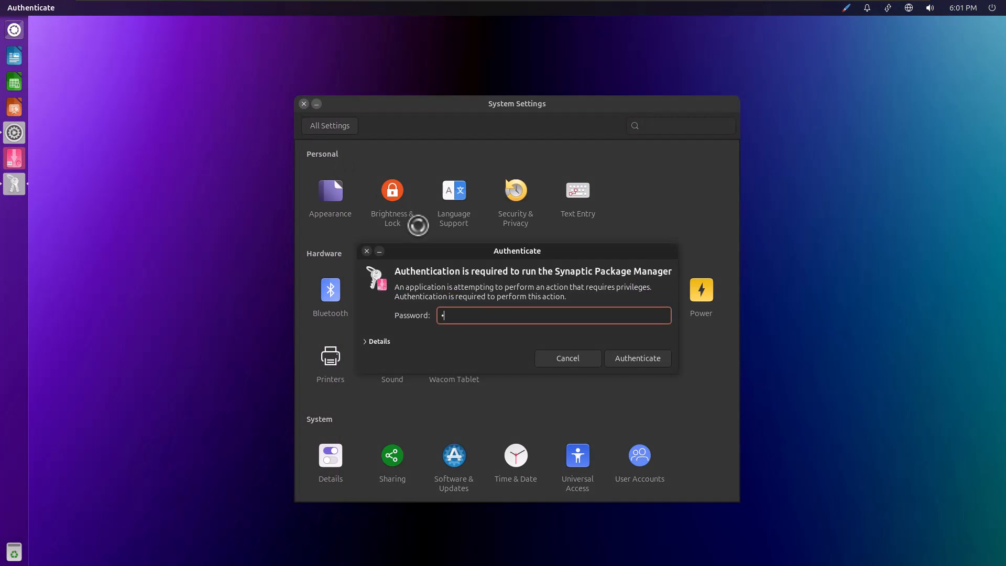
pyautogui.click(636, 359)
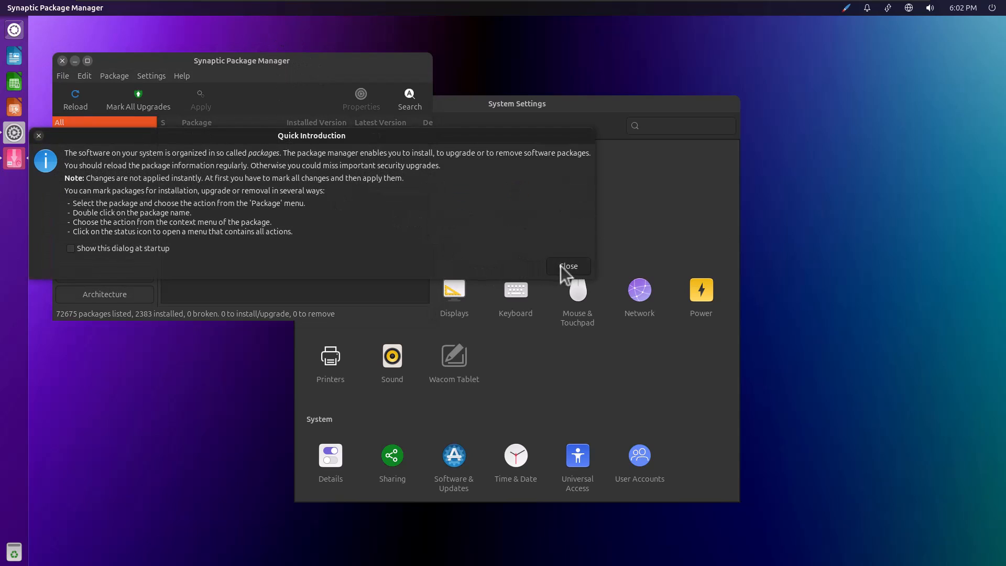
# - Dismiss Synaptic's introduction dialog and search the Dash for 'firefo' to start Firefox
pyautogui.click(567, 266)
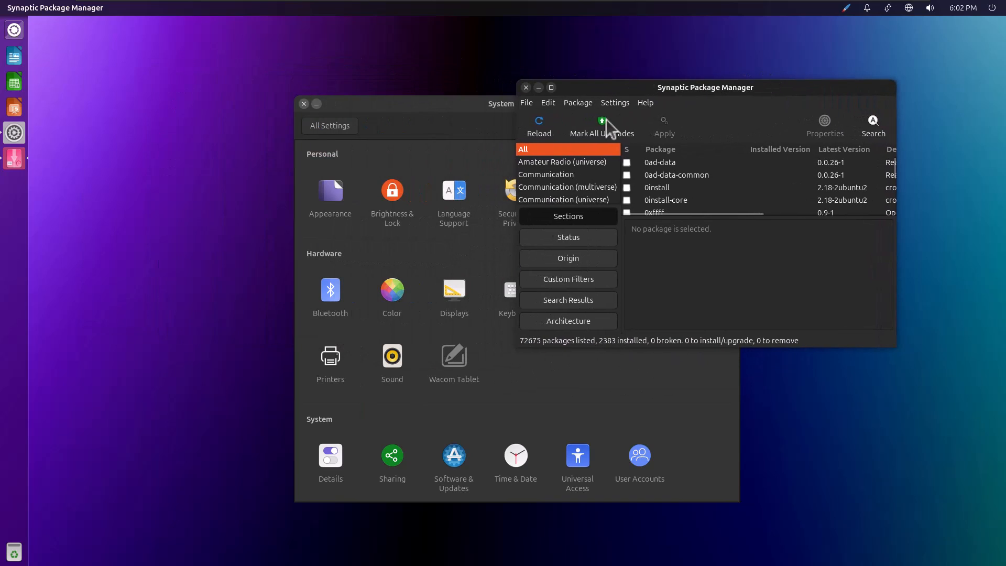
pyautogui.moveTo(169, 130)
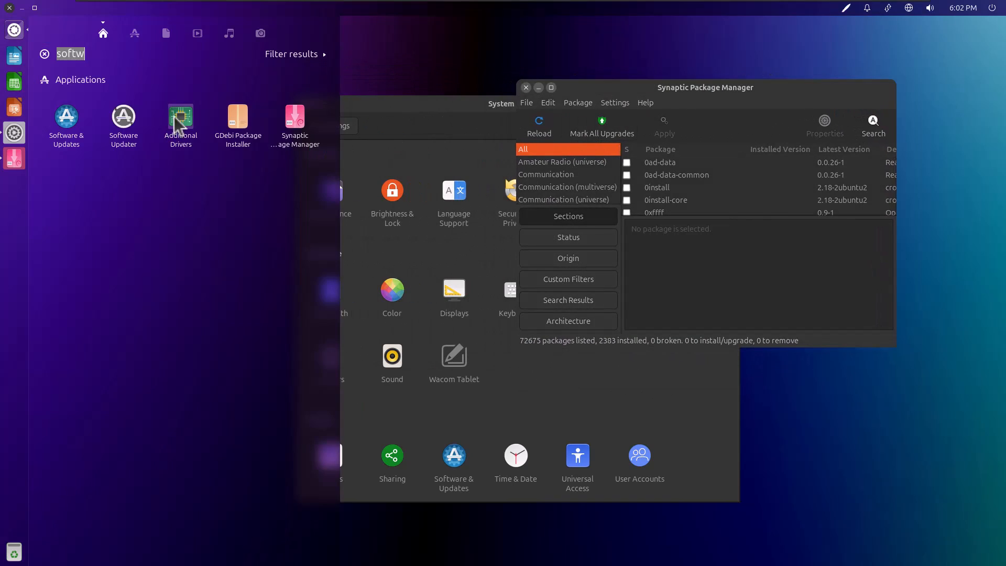
pyautogui.write('firefo')
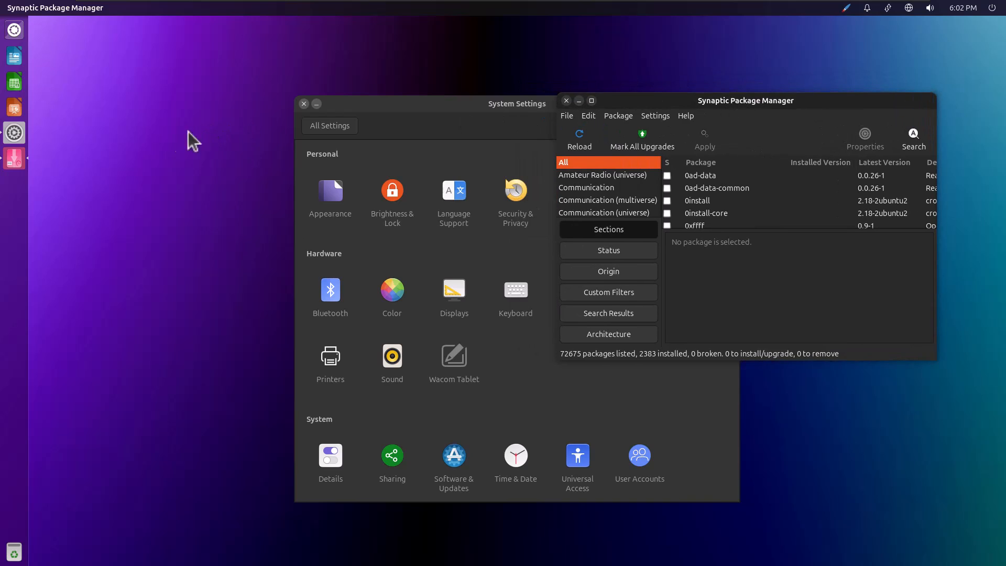
pyautogui.moveTo(14, 29)
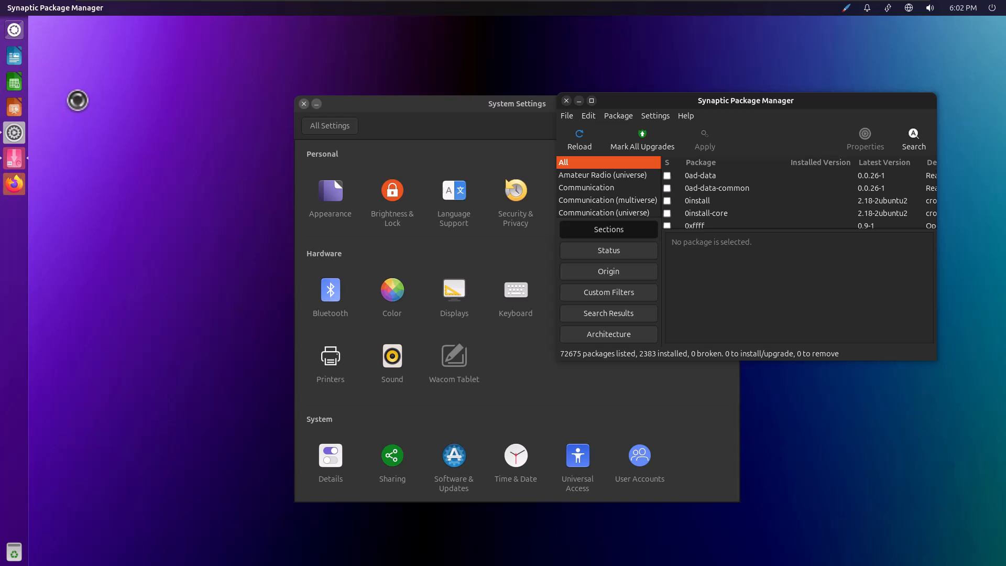
# - Search the web in Firefox for 'download brave'
pyautogui.click(14, 184)
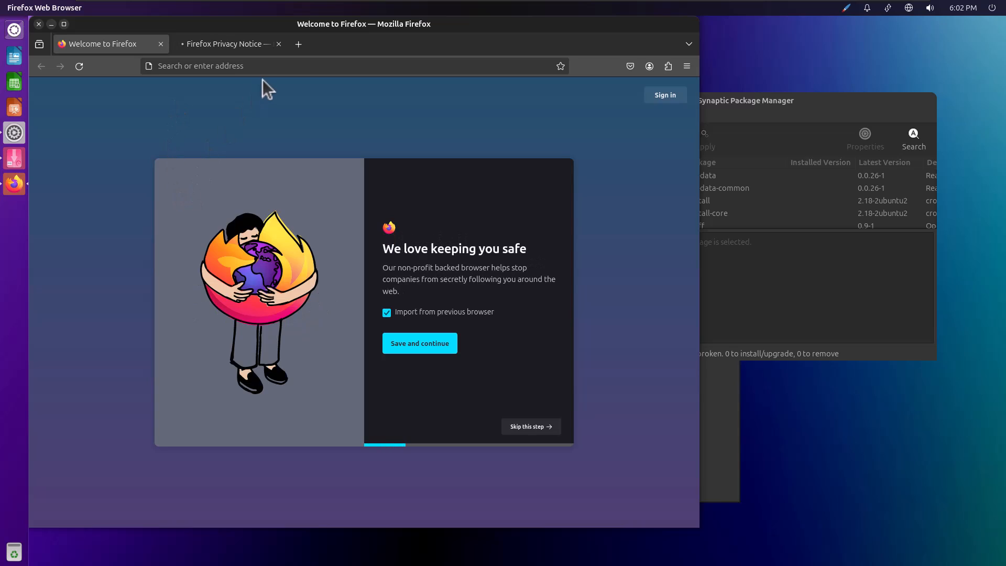
pyautogui.write('download')
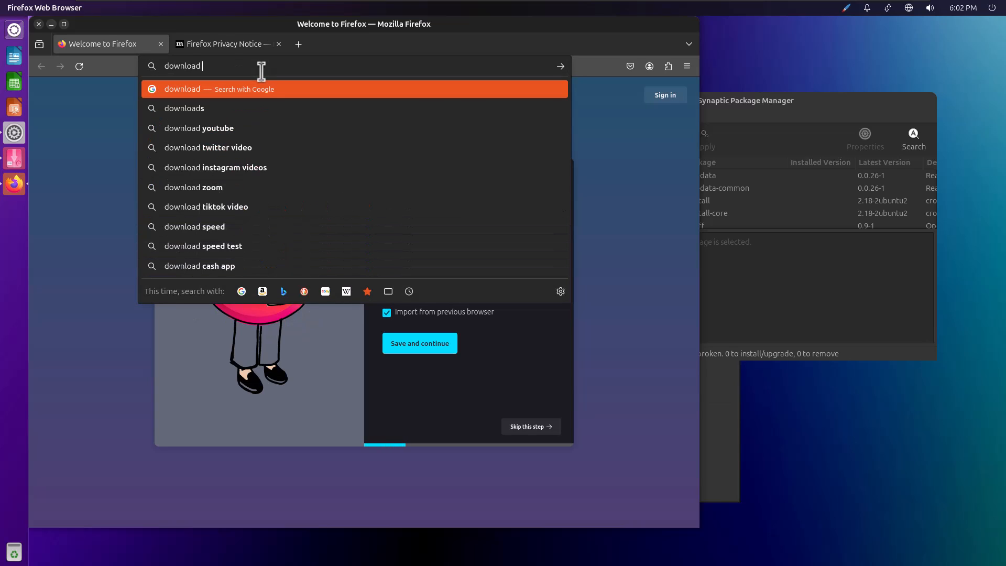
pyautogui.write('brave')
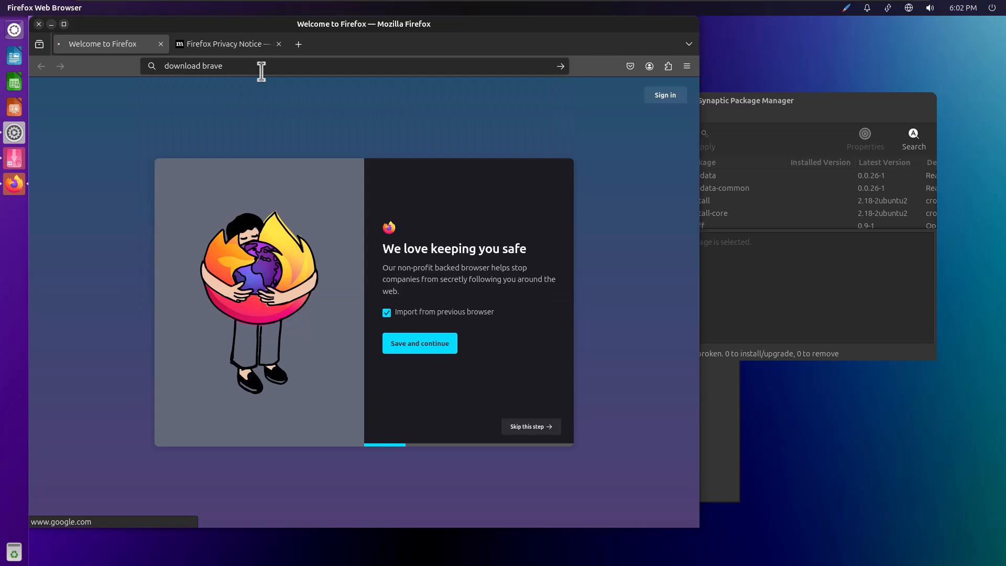
pyautogui.press('Return')
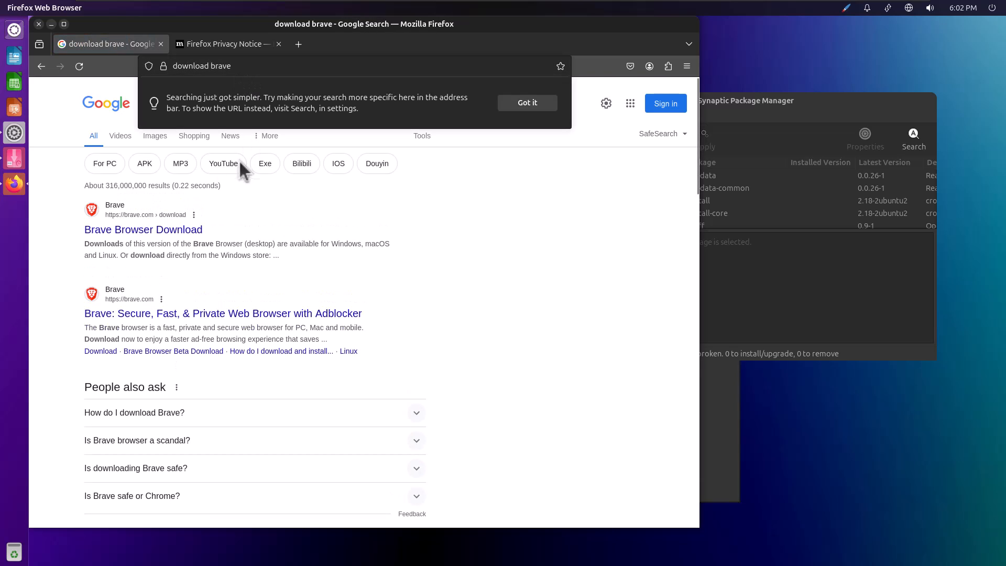
# - Follow the Brave download result to the Installing Brave on Linux instructions
pyautogui.click(143, 229)
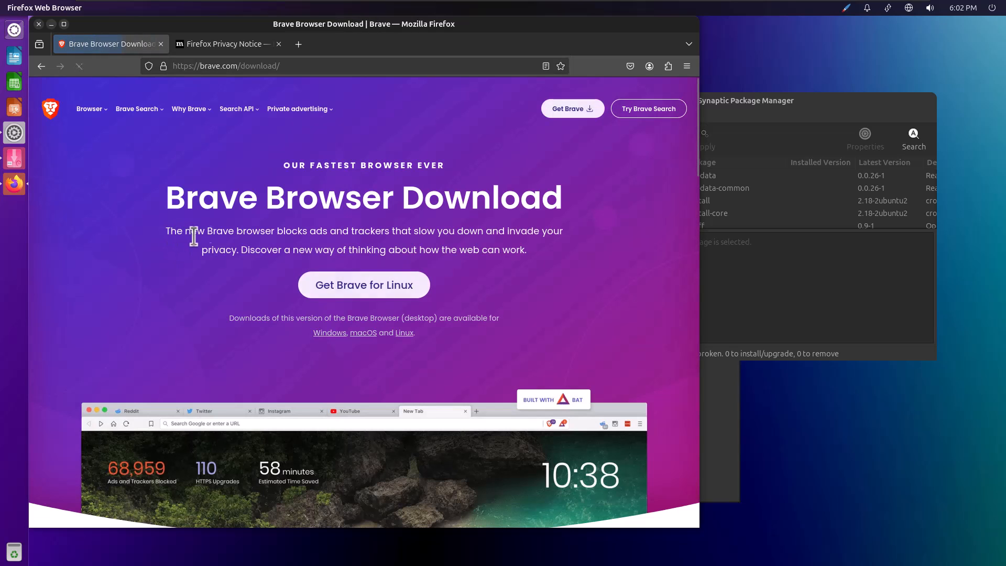
pyautogui.scroll(-3)
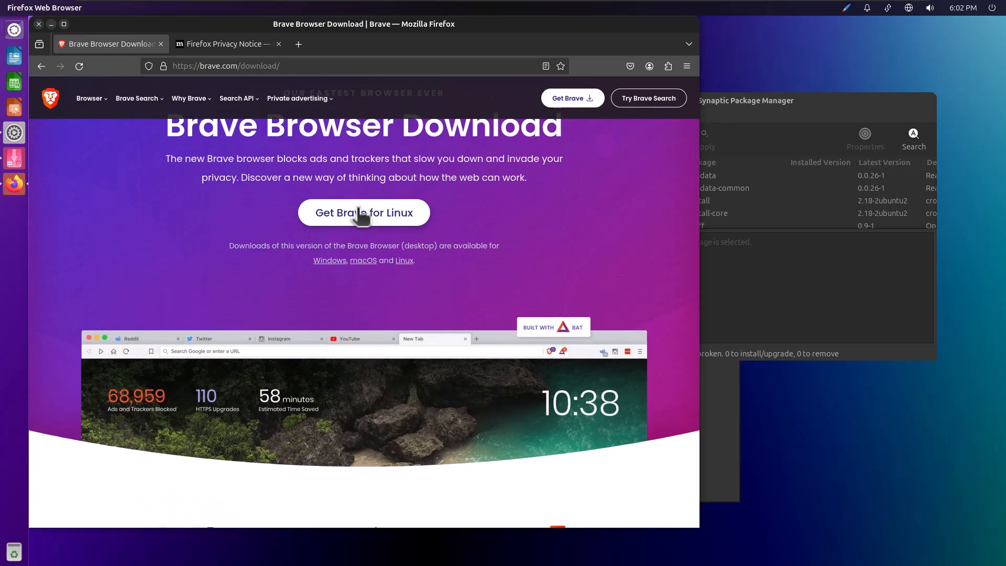
pyautogui.click(364, 212)
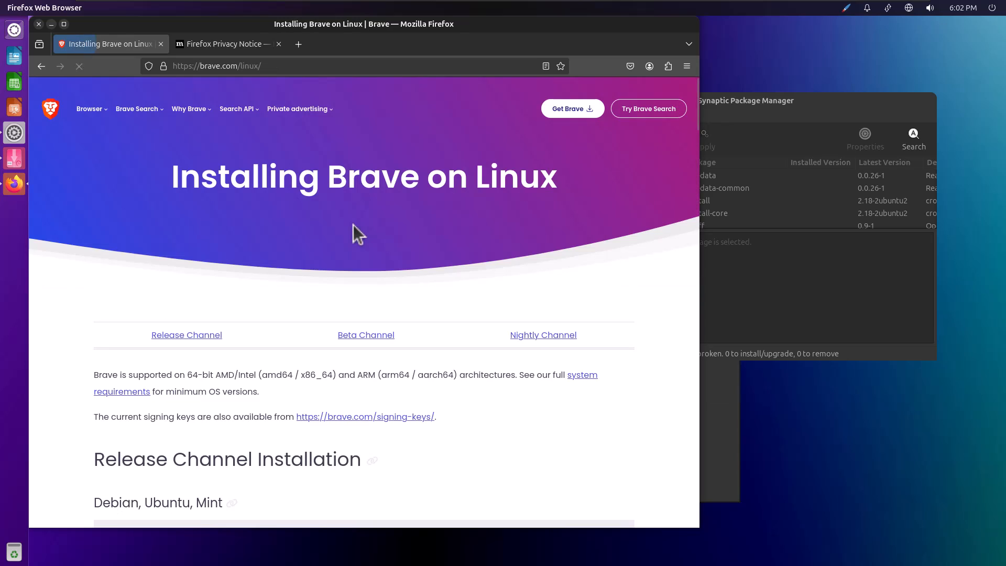
pyautogui.scroll(-3)
pyautogui.write('ter')
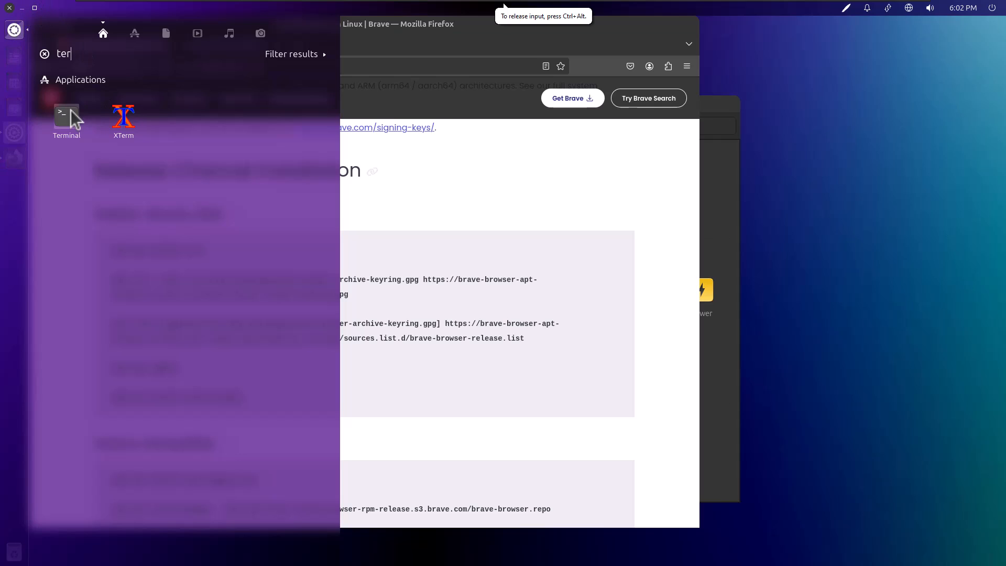
# - Run the curl install command from the Brave page in a new Terminal, supplying the password
pyautogui.click(67, 116)
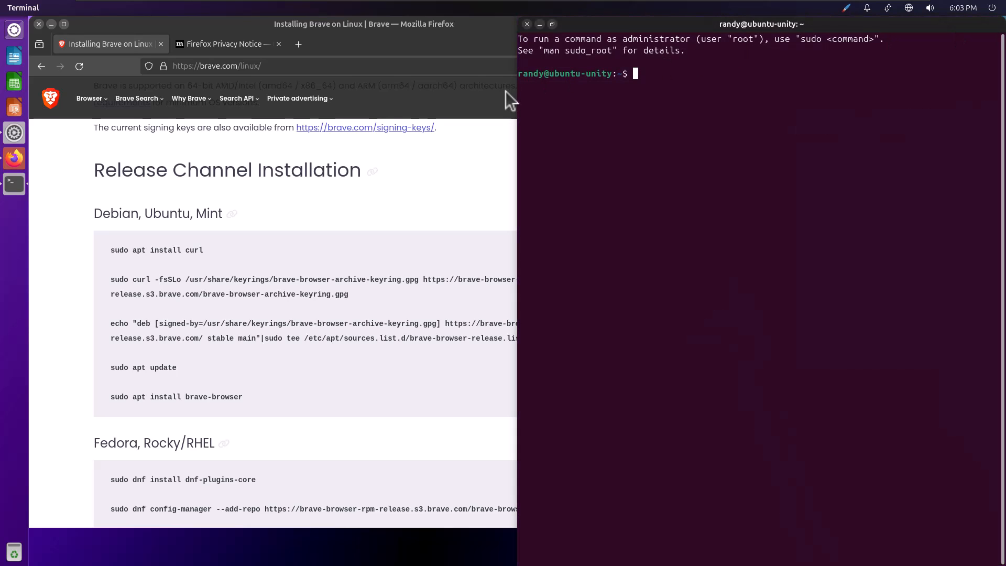
pyautogui.doubleClick(164, 249)
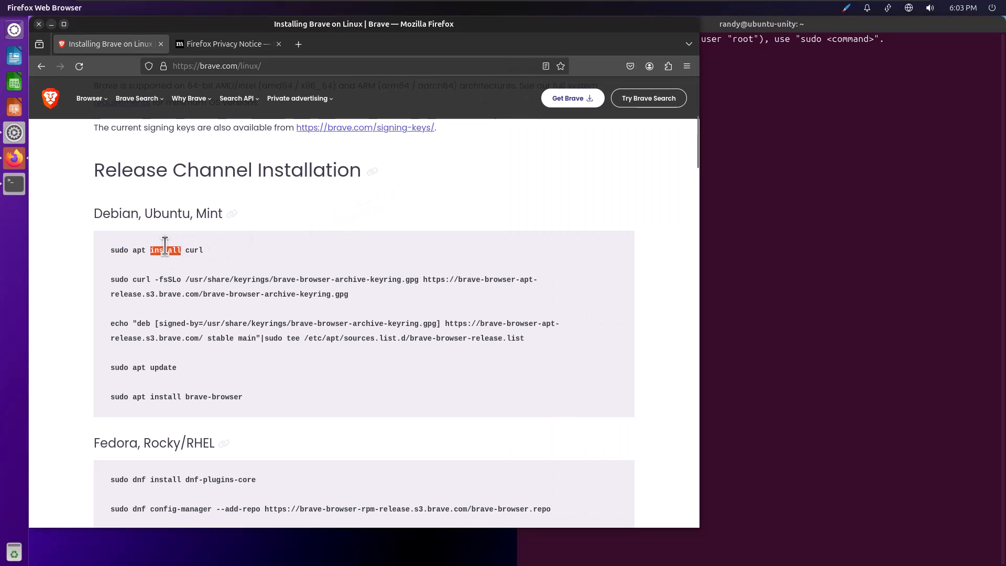
pyautogui.rightClick(156, 249)
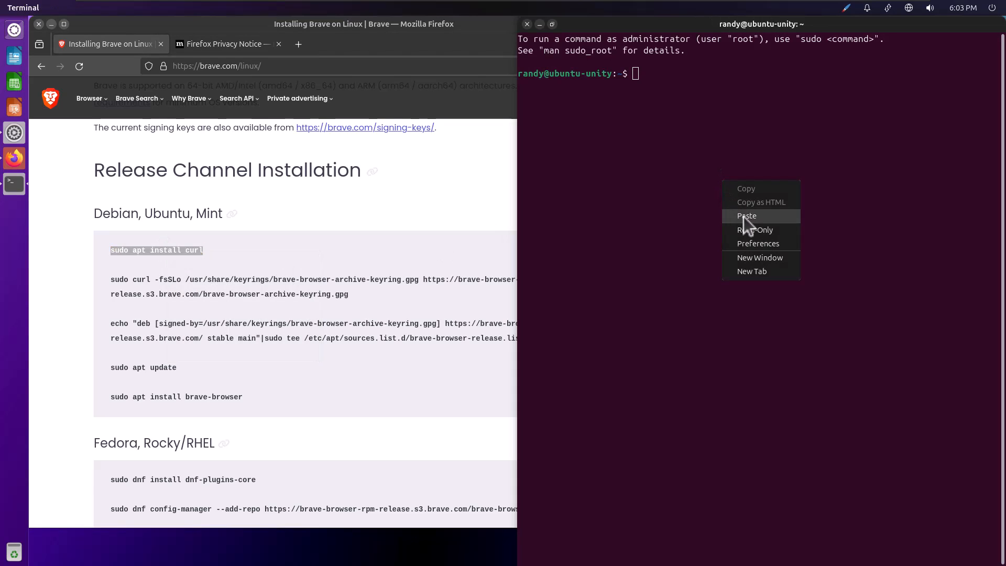
pyautogui.click(747, 216)
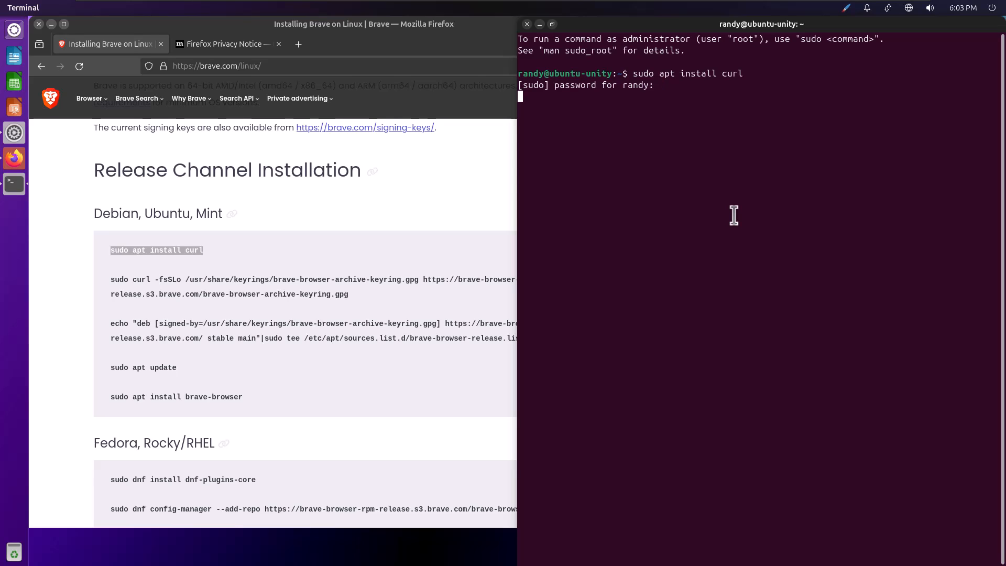
pyautogui.press('Return')
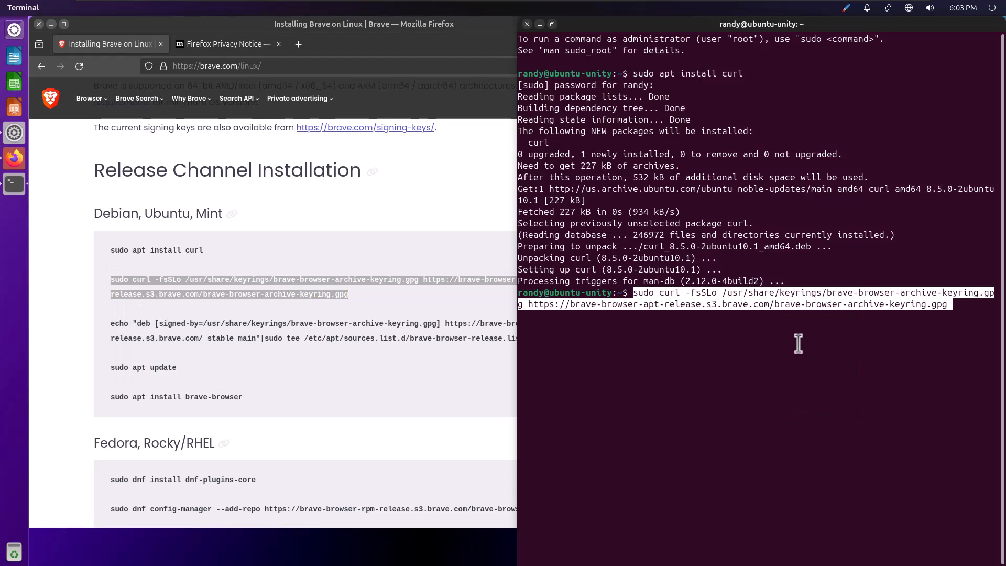
# - Add Brave's signing key and repository source, then run sudo apt install brave-browser
pyautogui.press('Return')
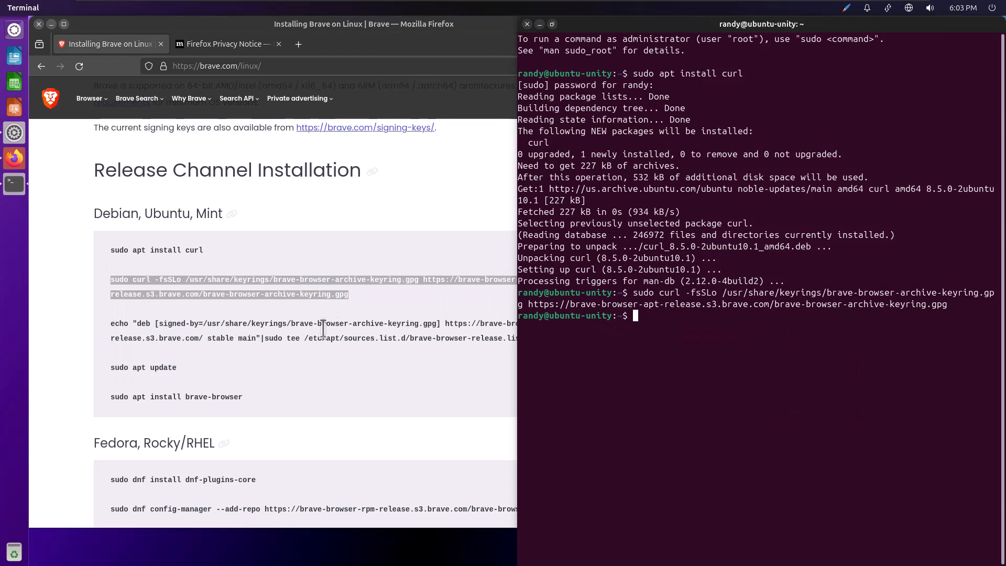
pyautogui.rightClick(193, 321)
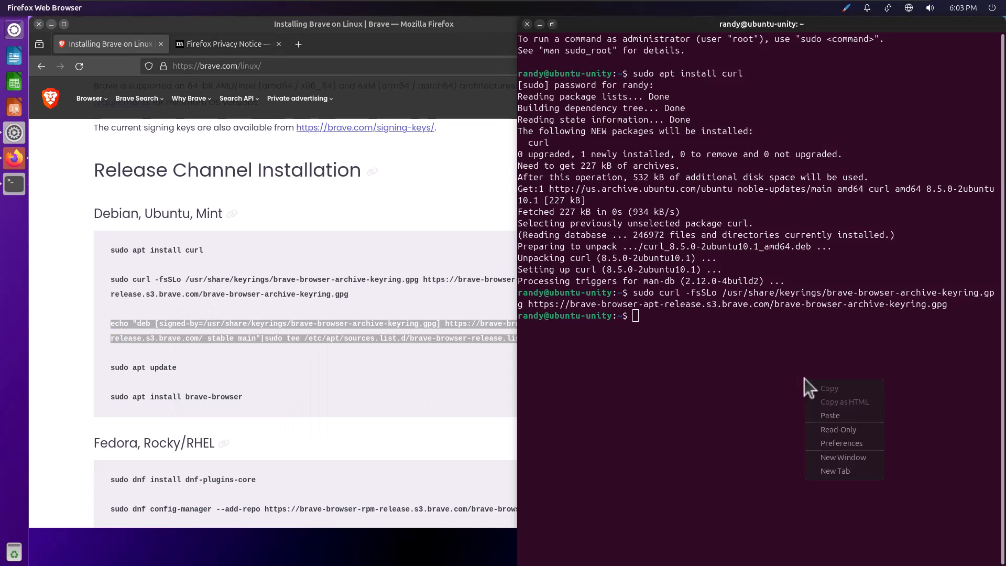
pyautogui.click(831, 415)
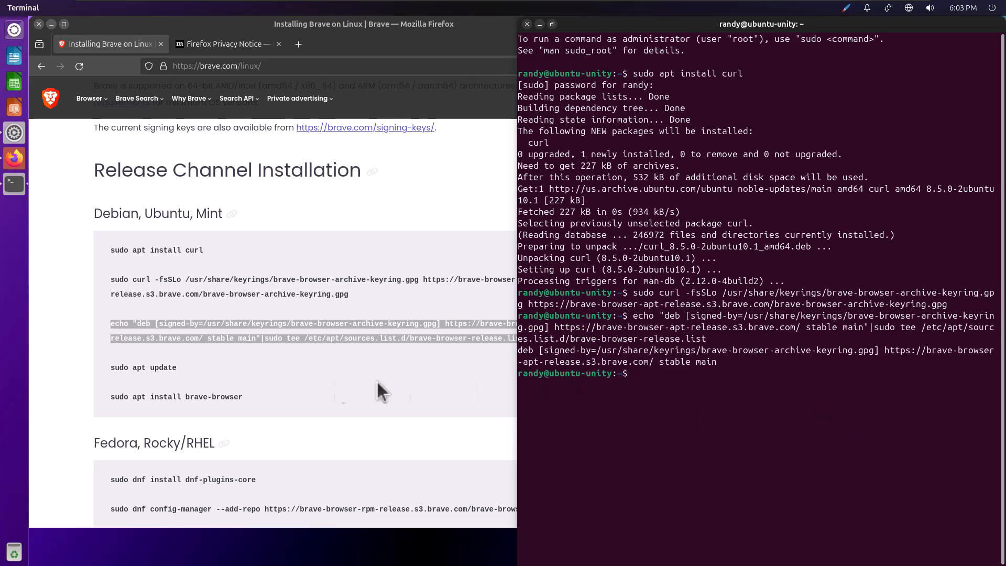
pyautogui.rightClick(143, 368)
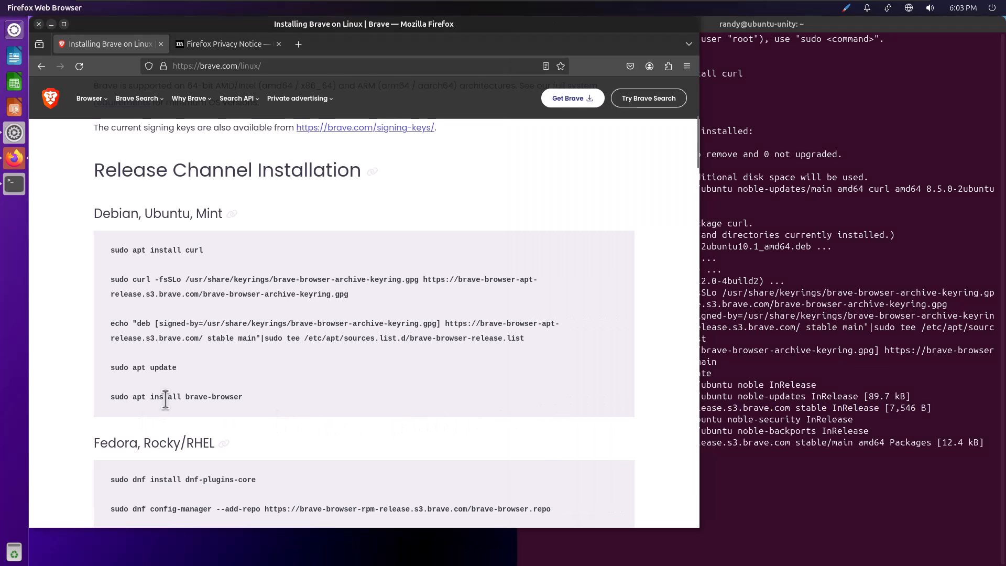
pyautogui.tripleClick(176, 396)
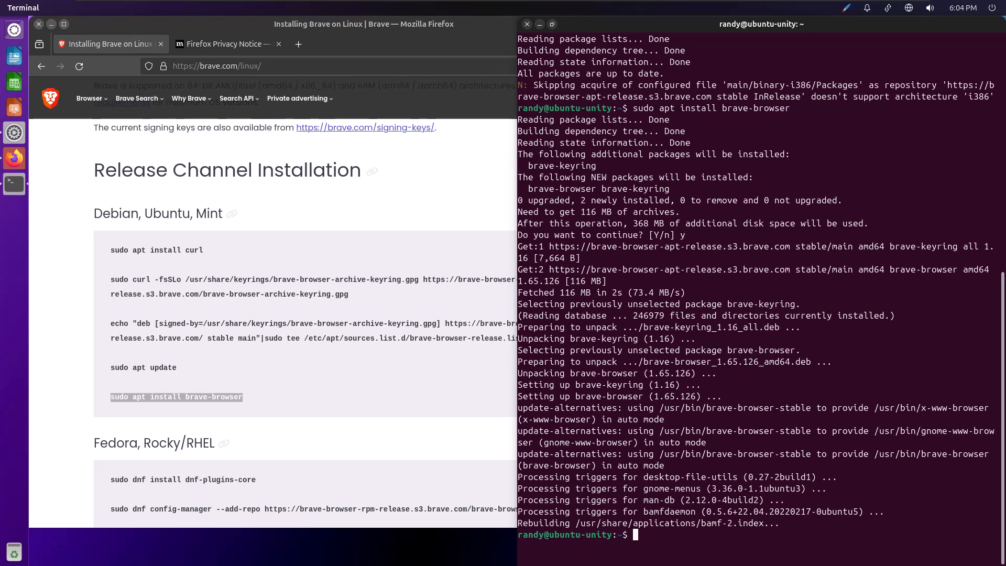
pyautogui.moveTo(570, 481)
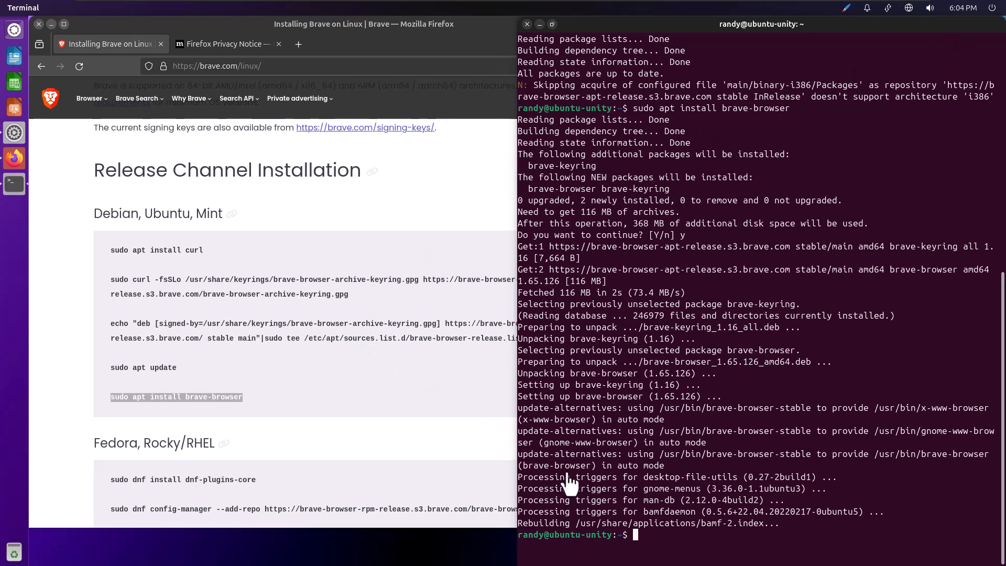
pyautogui.moveTo(530, 32)
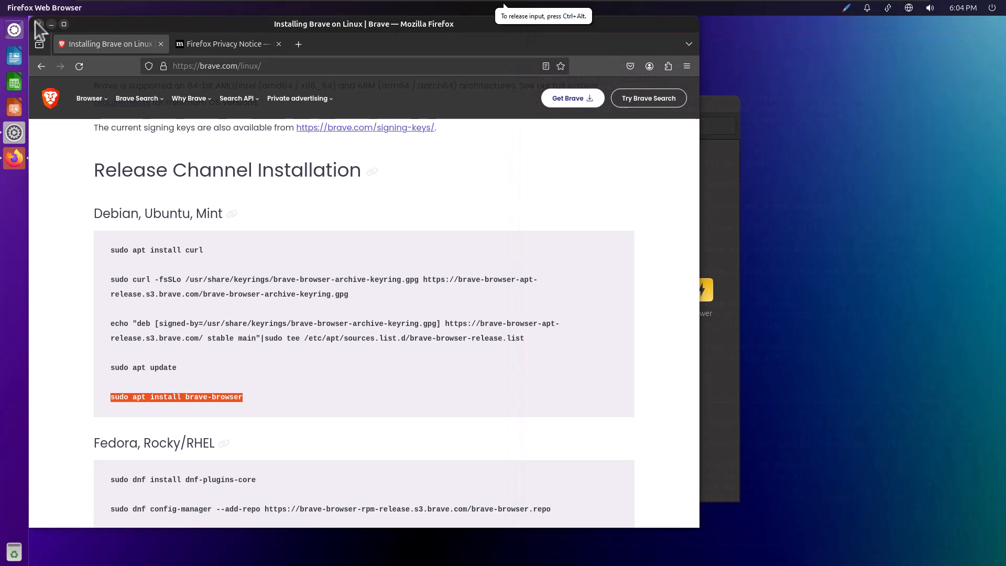
# - Close the browser window and start a Dash home search for the next application
pyautogui.click(14, 132)
pyautogui.write('ter')
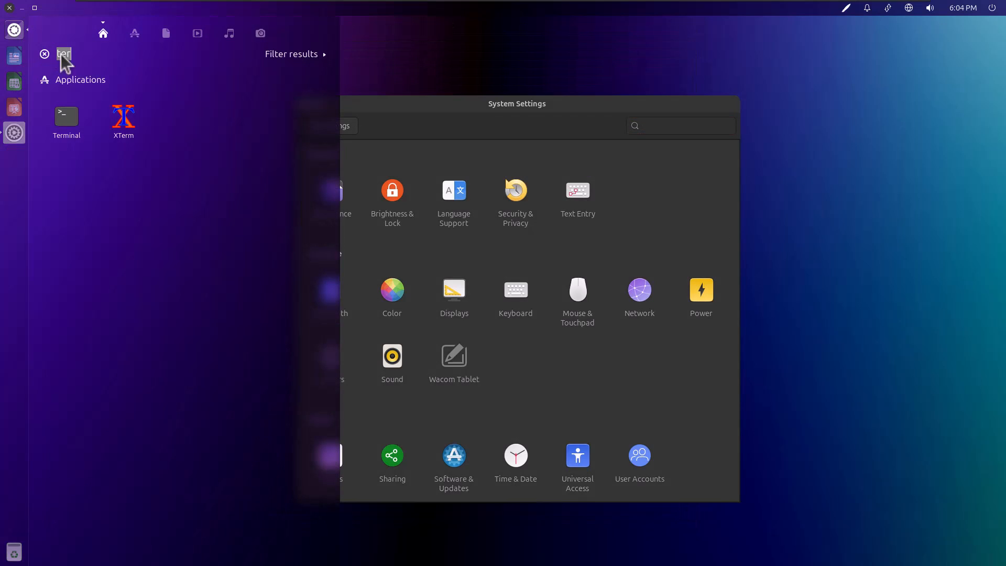
pyautogui.click(134, 33)
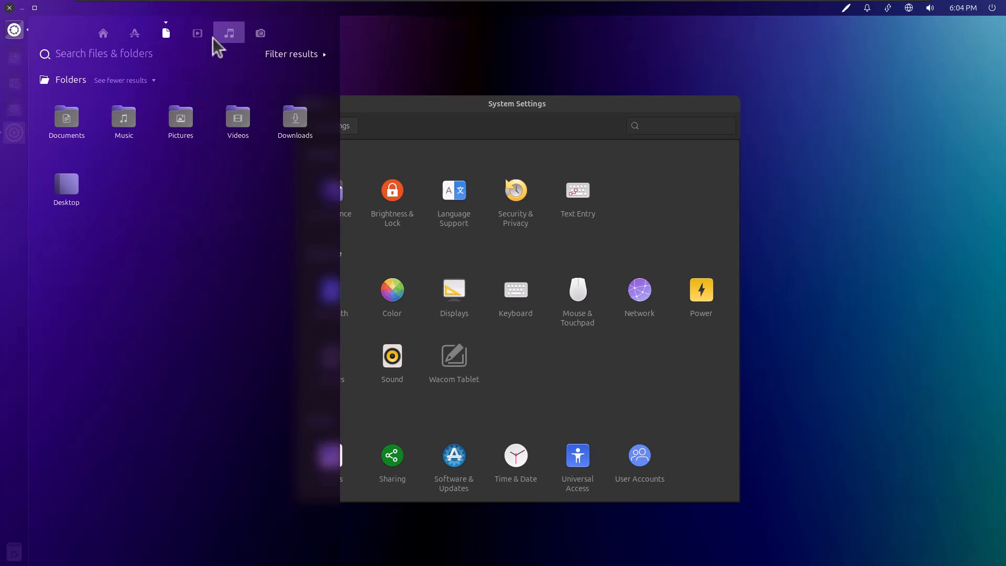
pyautogui.click(103, 32)
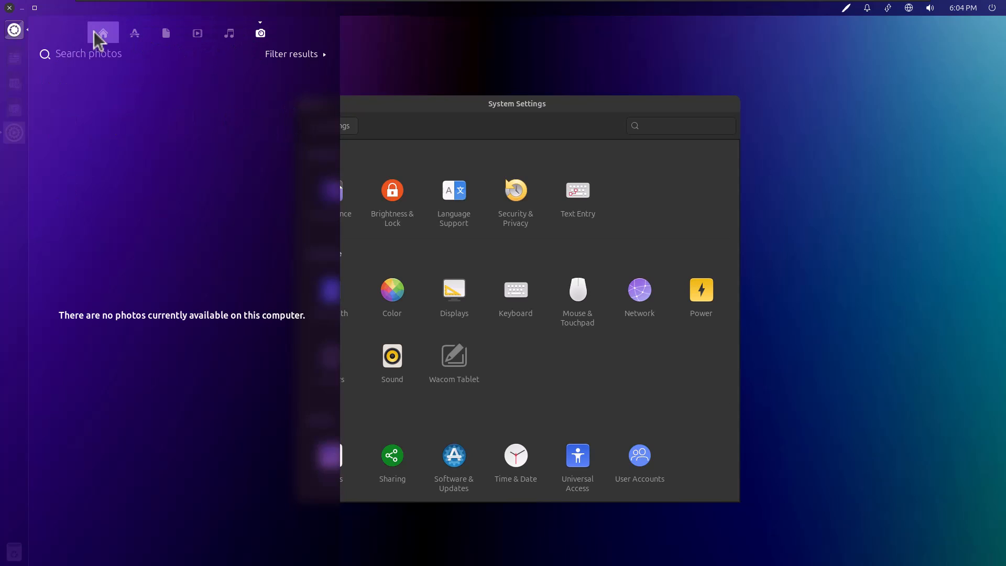
pyautogui.write('ter')
pyautogui.write('bra')
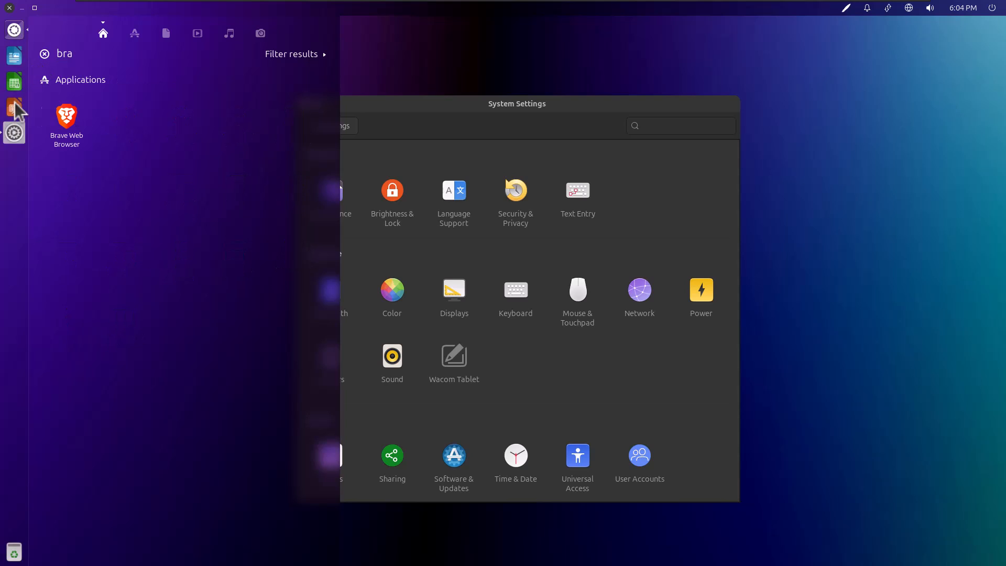
pyautogui.moveTo(25, 187)
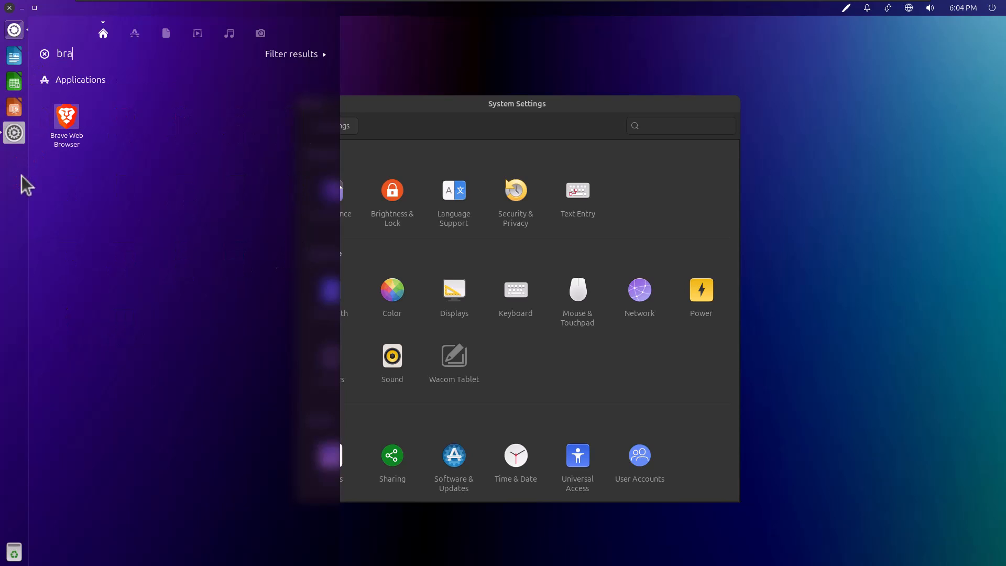
pyautogui.moveTo(24, 180)
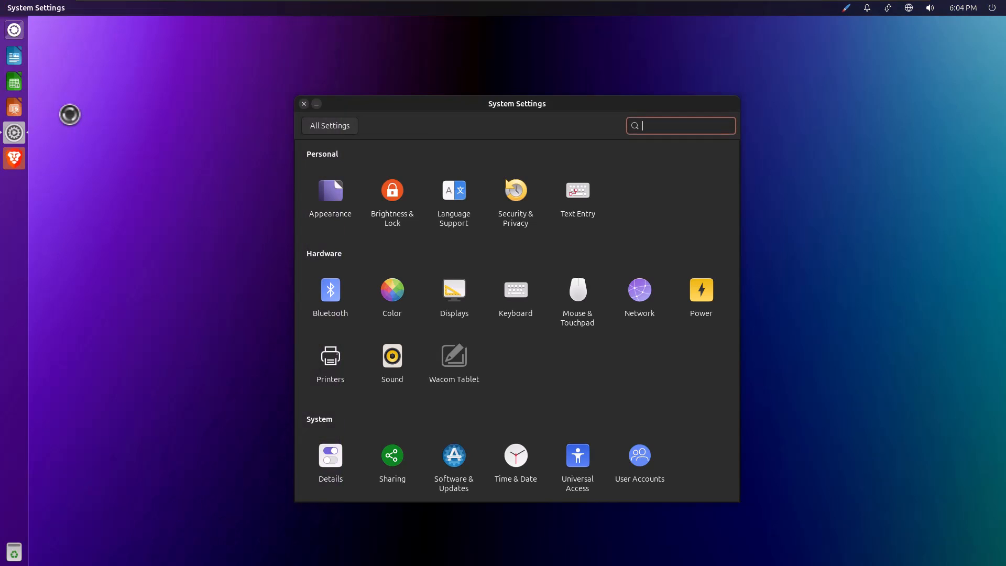
# - Bring up the Brave window and accept the theme choice to continue the welcome setup
pyautogui.click(13, 158)
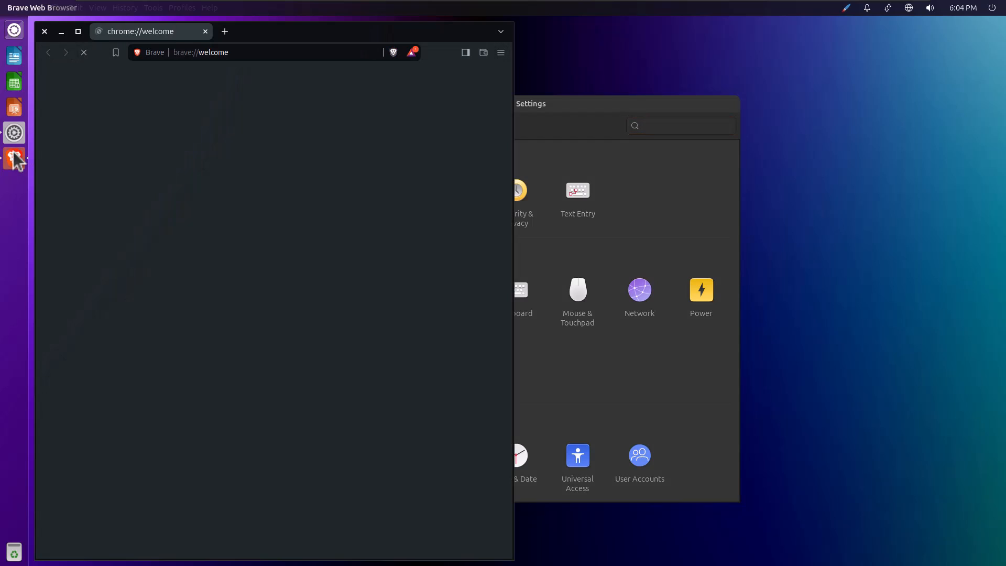
pyautogui.rightClick(14, 158)
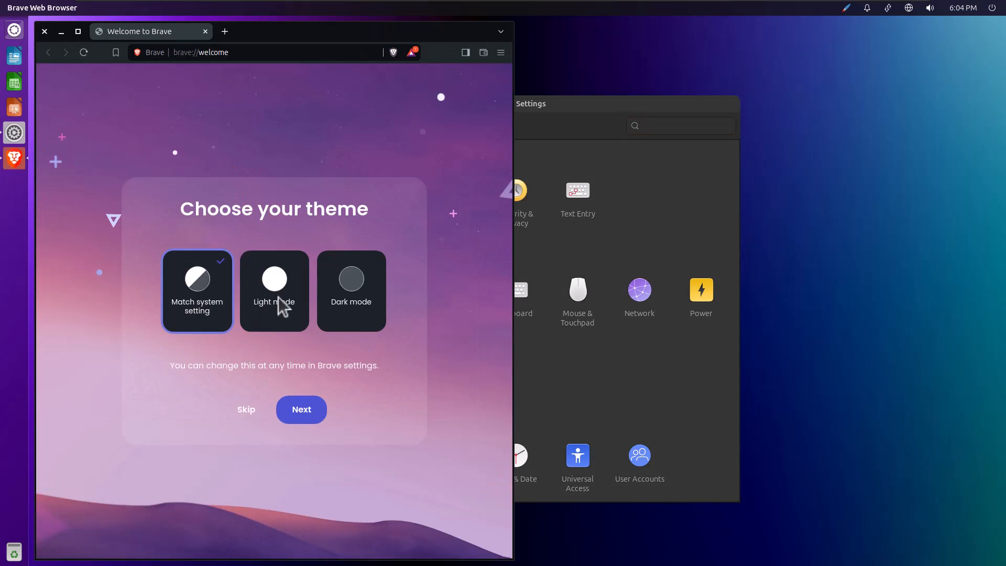
pyautogui.click(44, 30)
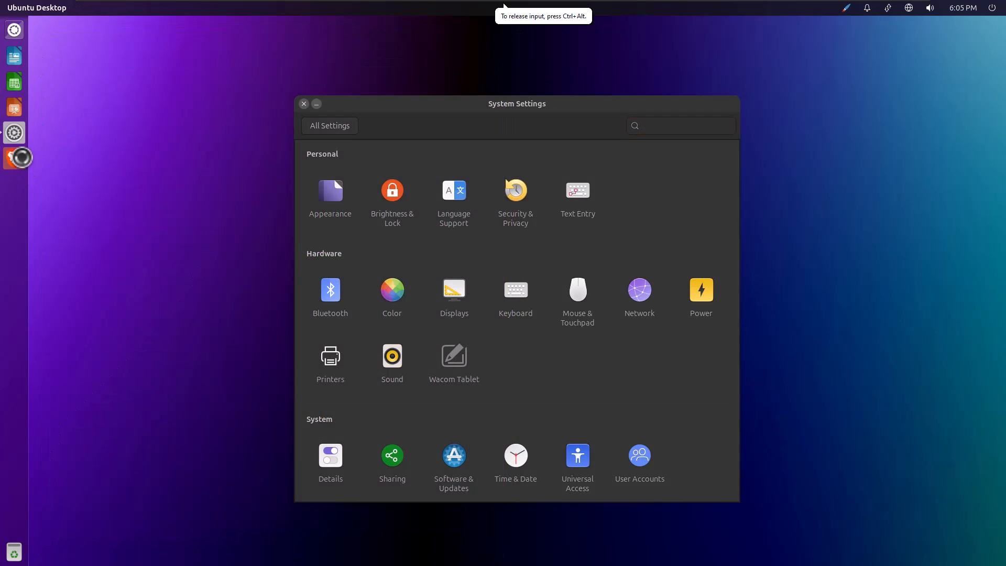
pyautogui.click(14, 159)
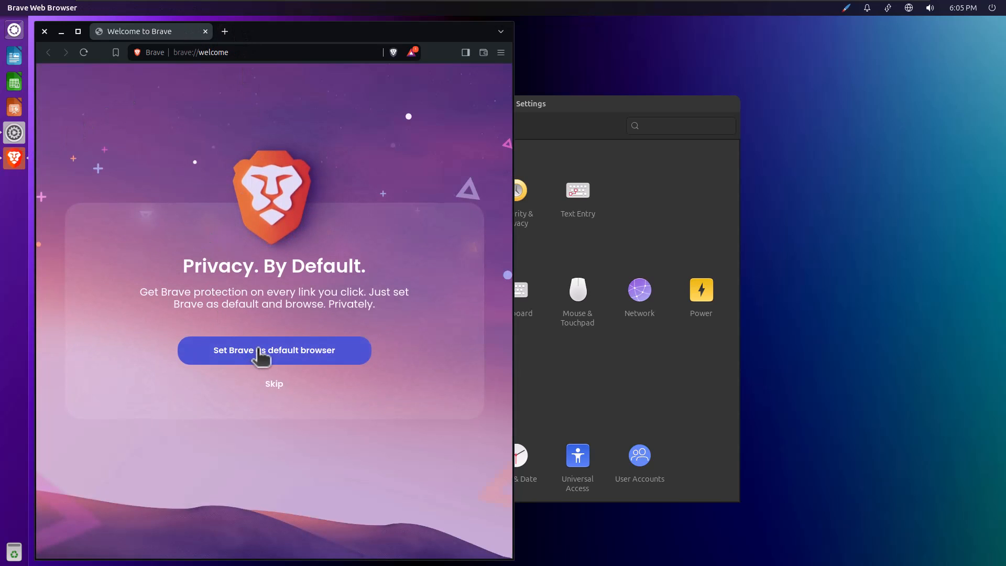
# - Set Brave as default browser, turn off diagnostic crash reports, and finish the welcome setup
pyautogui.click(274, 350)
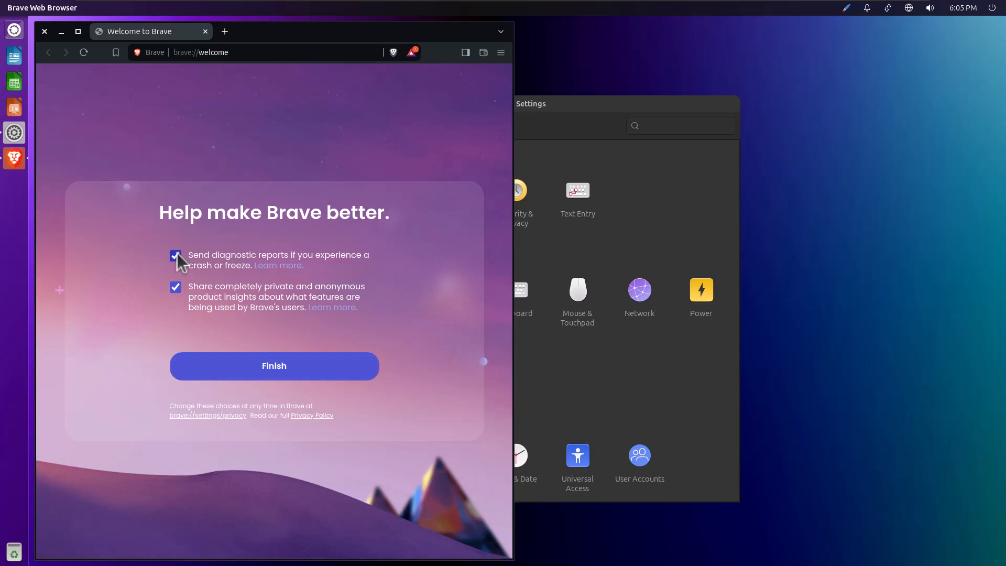
pyautogui.click(176, 255)
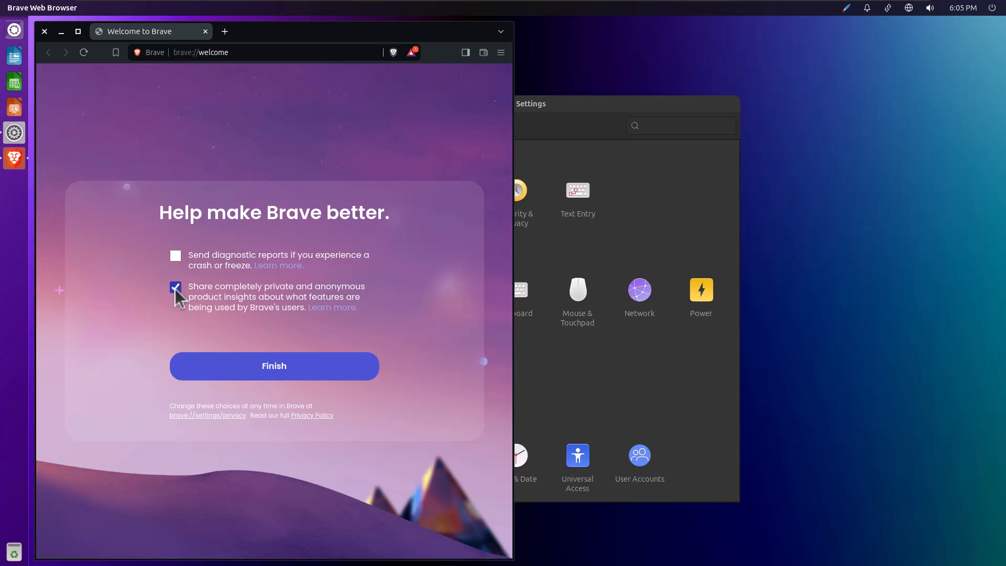
pyautogui.click(274, 366)
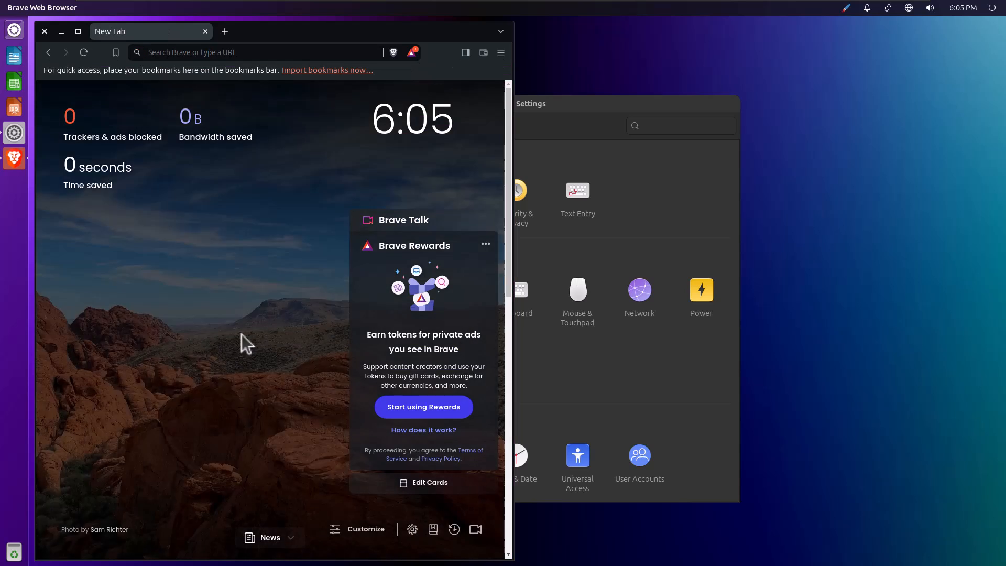
# - Minimize and restore the Brave window so its New Tab page sits on the right beside System Settings
pyautogui.click(14, 133)
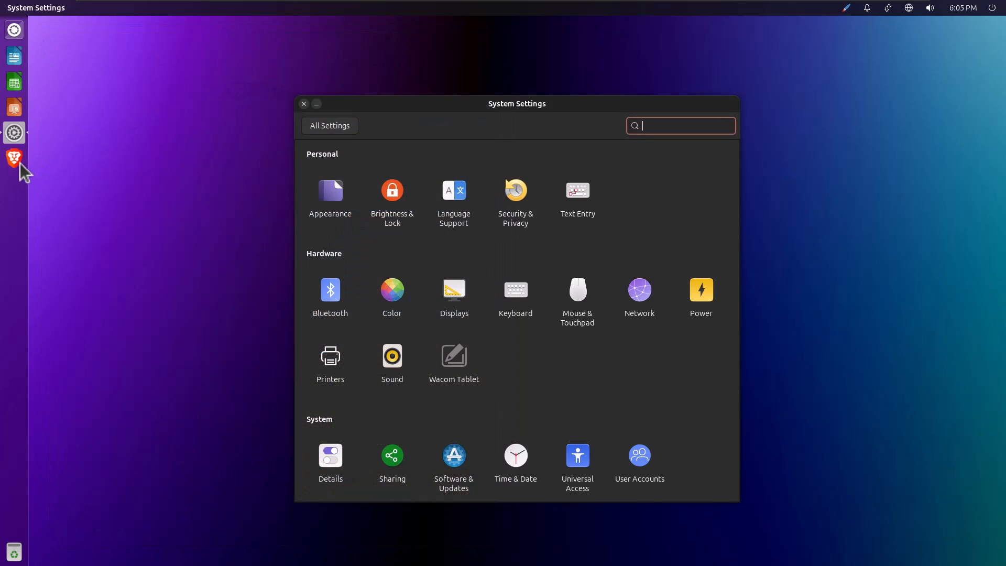
pyautogui.moveTo(14, 158)
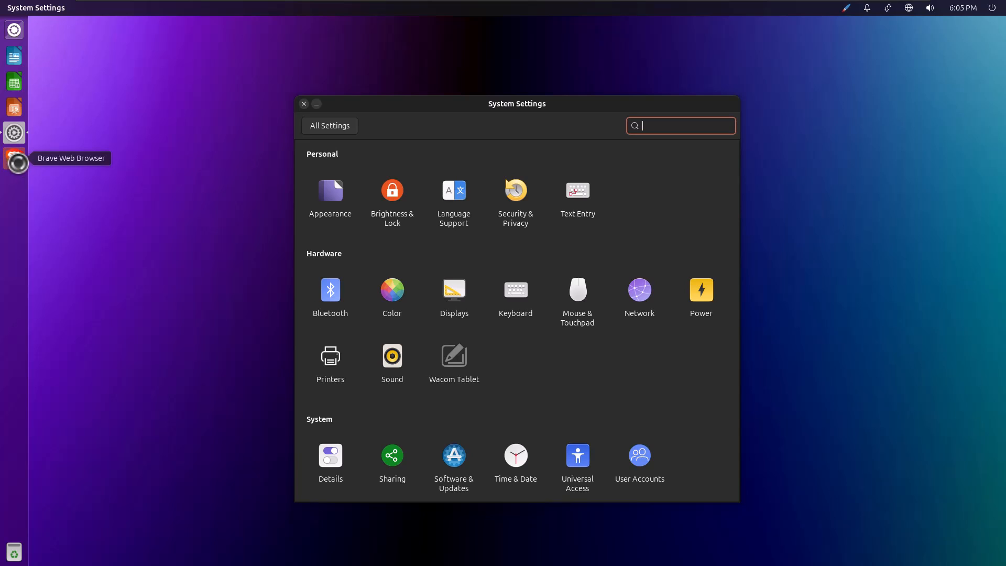
pyautogui.click(13, 159)
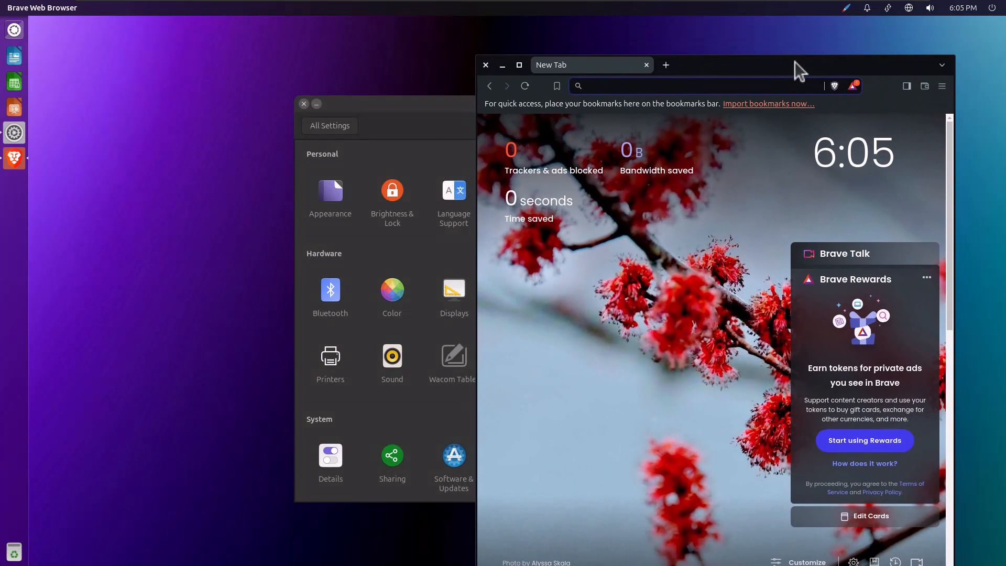
pyautogui.moveTo(794, 76)
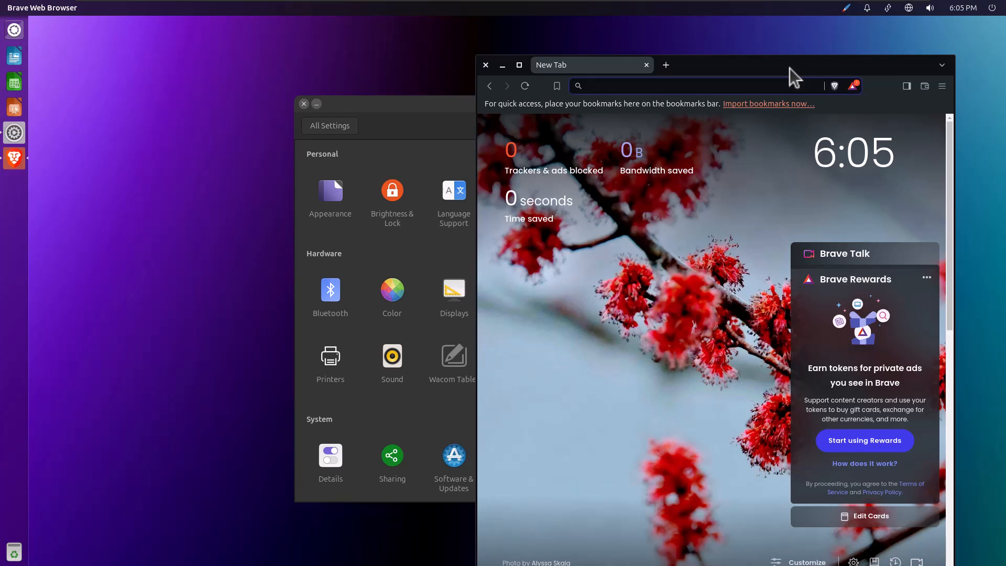
pyautogui.moveTo(828, 199)
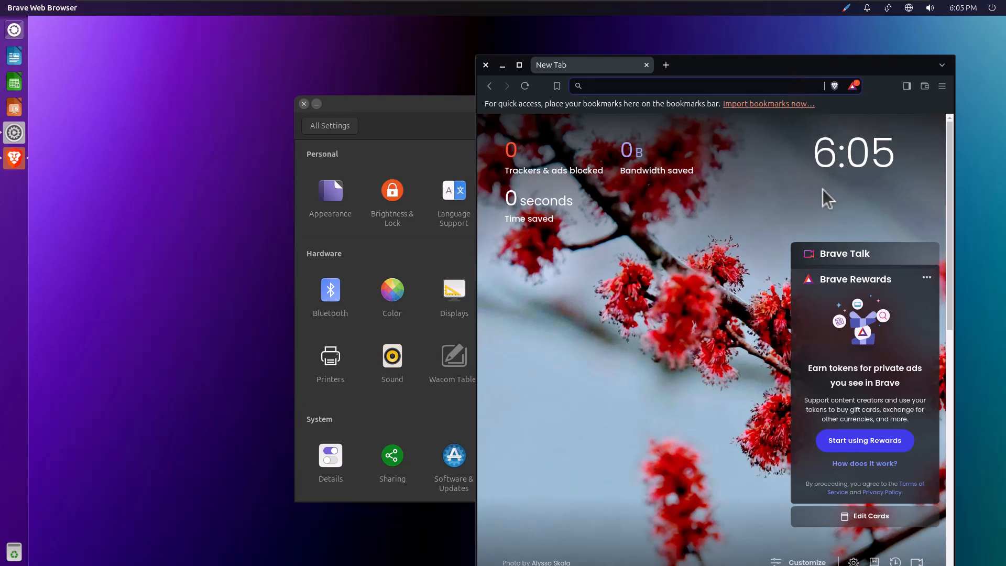
pyautogui.moveTo(808, 196)
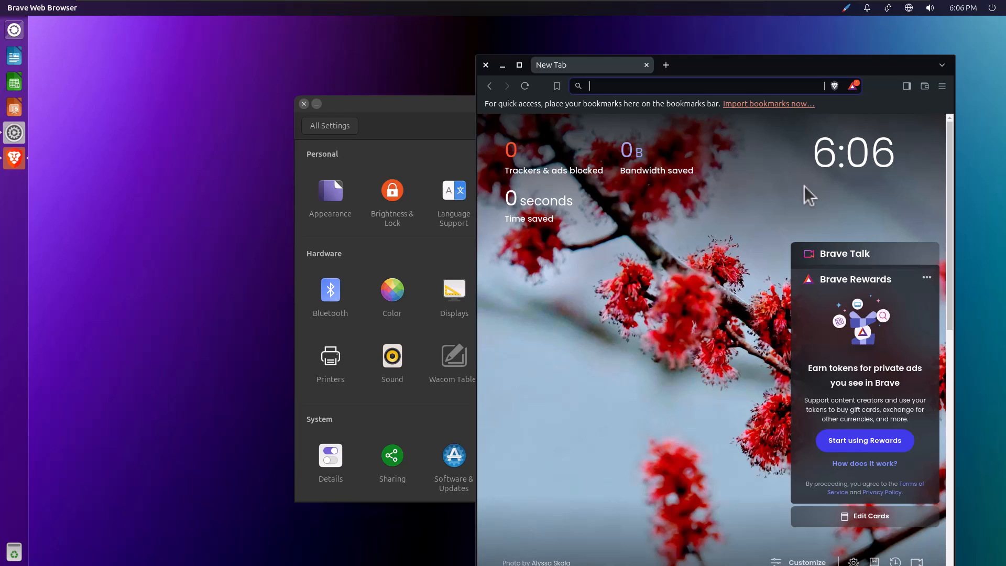
pyautogui.moveTo(393, 135)
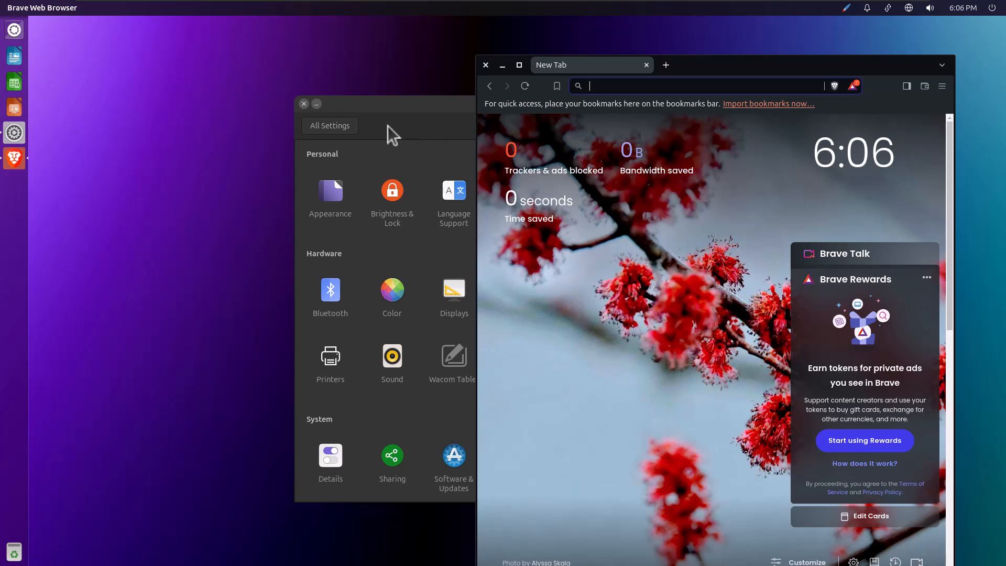
pyautogui.moveTo(13, 29)
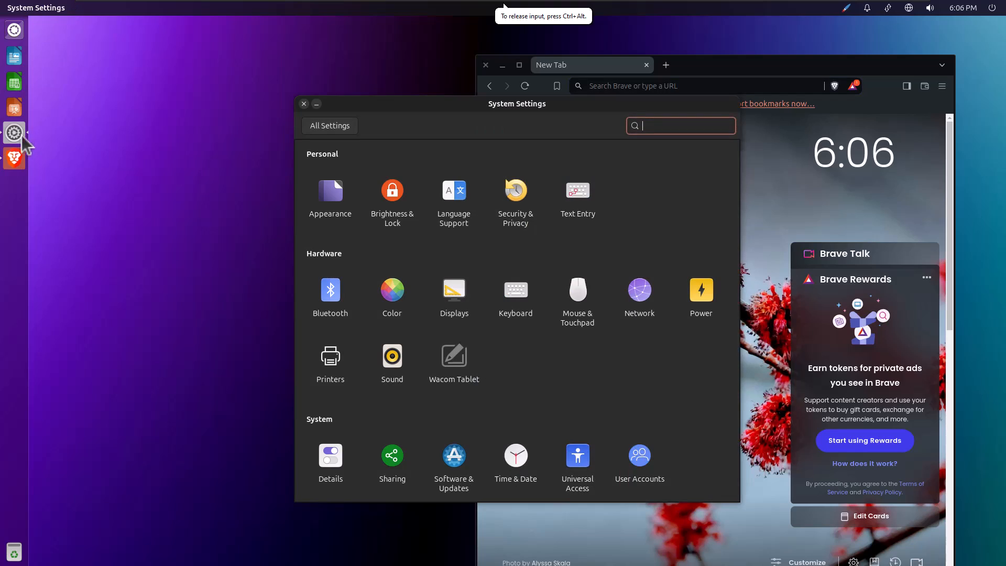
pyautogui.moveTo(564, 307)
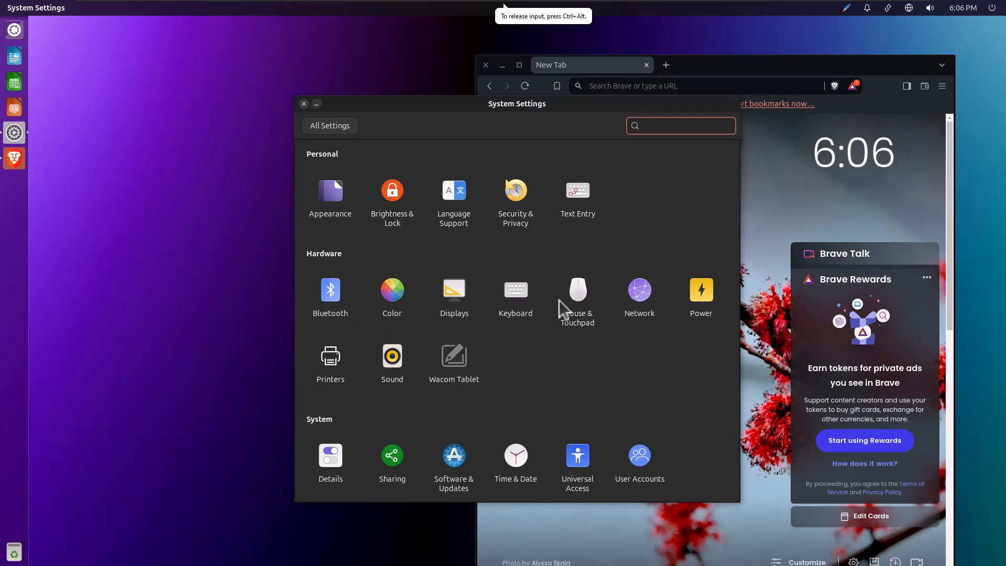
pyautogui.moveTo(628, 293)
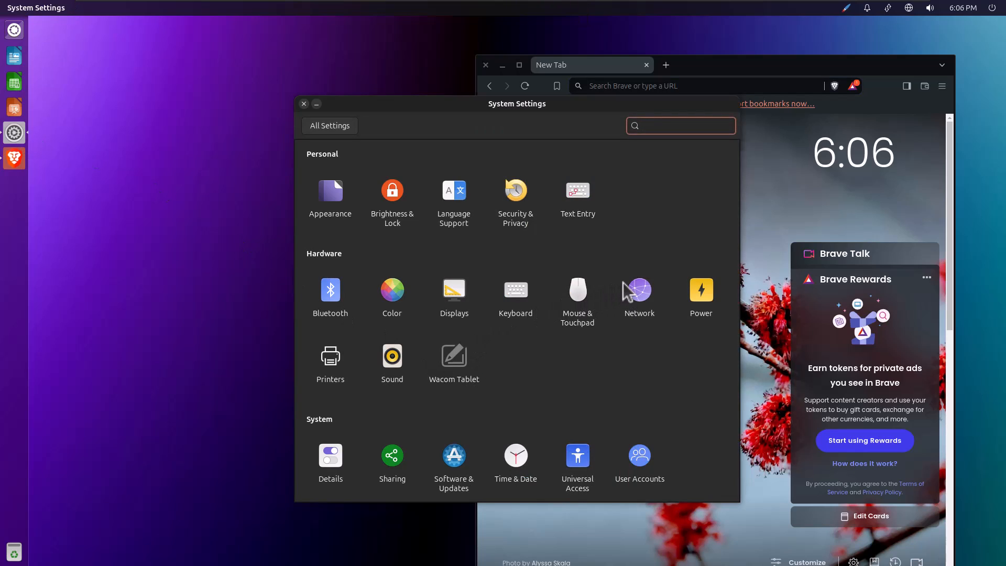
# - Raise the System Settings window in front of Brave
pyautogui.click(680, 125)
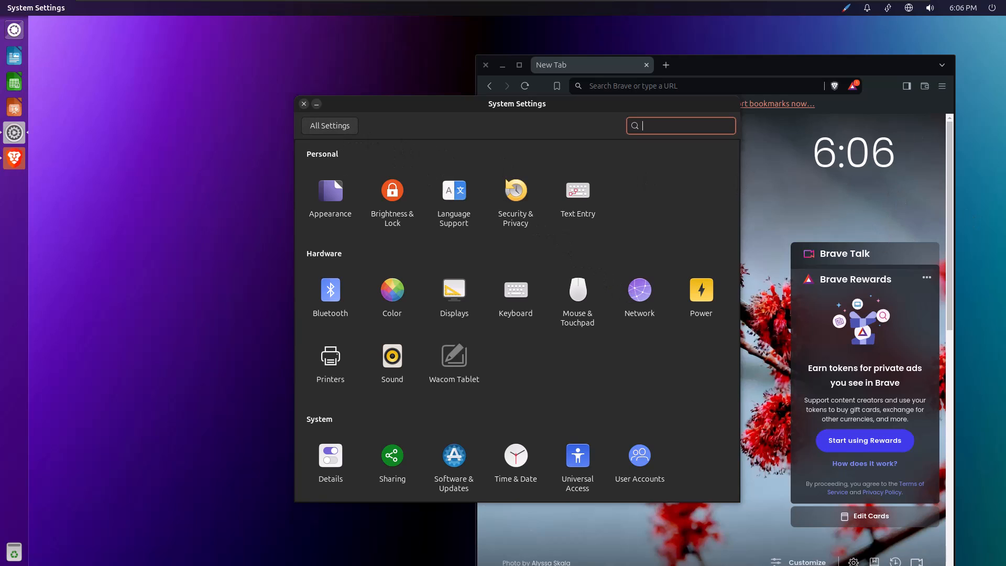